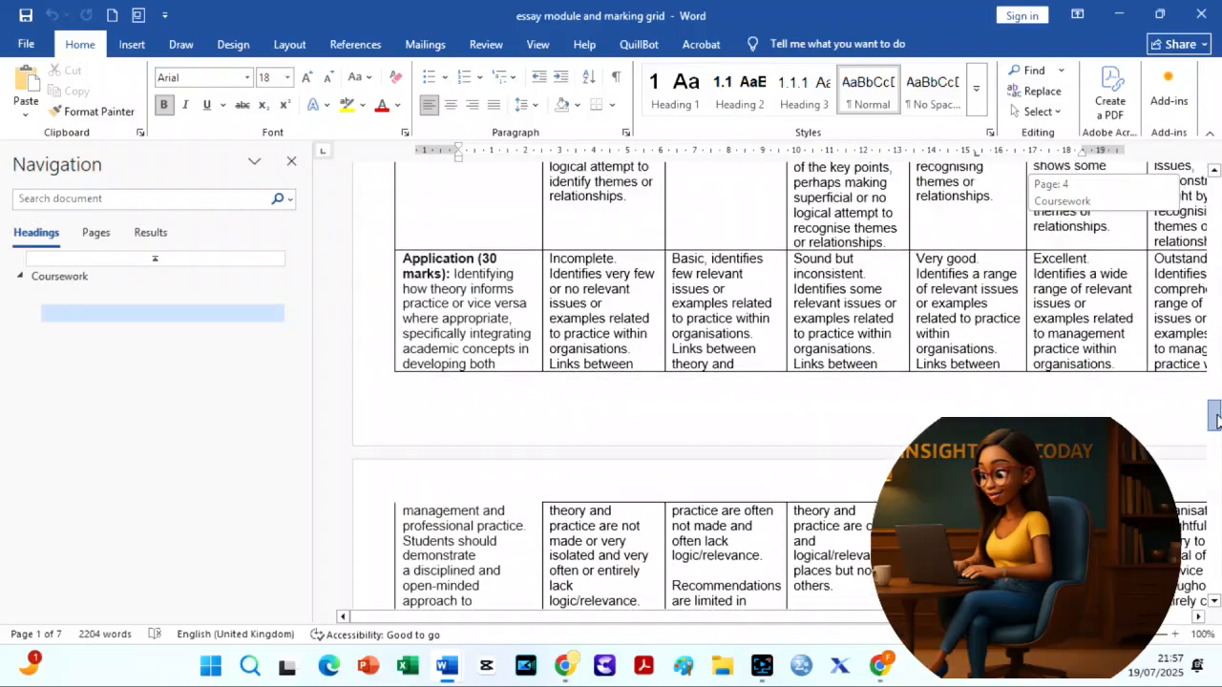
# Step: Send the change management assessment brief to ChatGPT and read its step-by-step breakdown
pyautogui.scroll(-3)
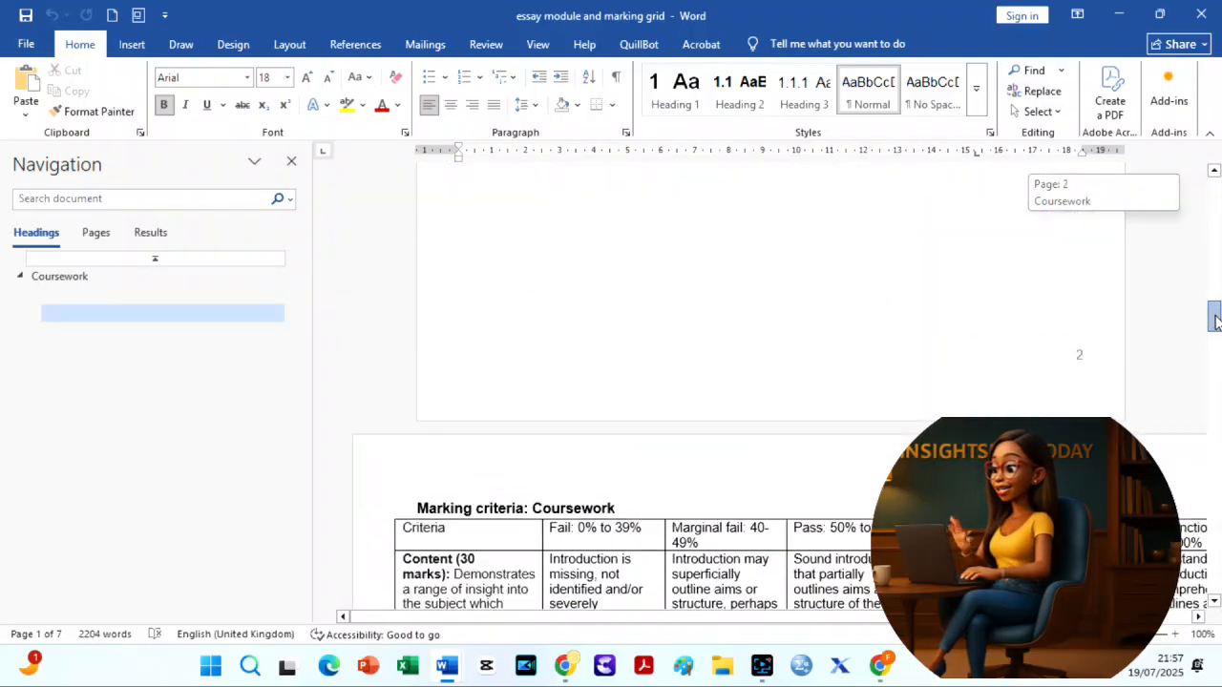
pyautogui.scroll(-3)
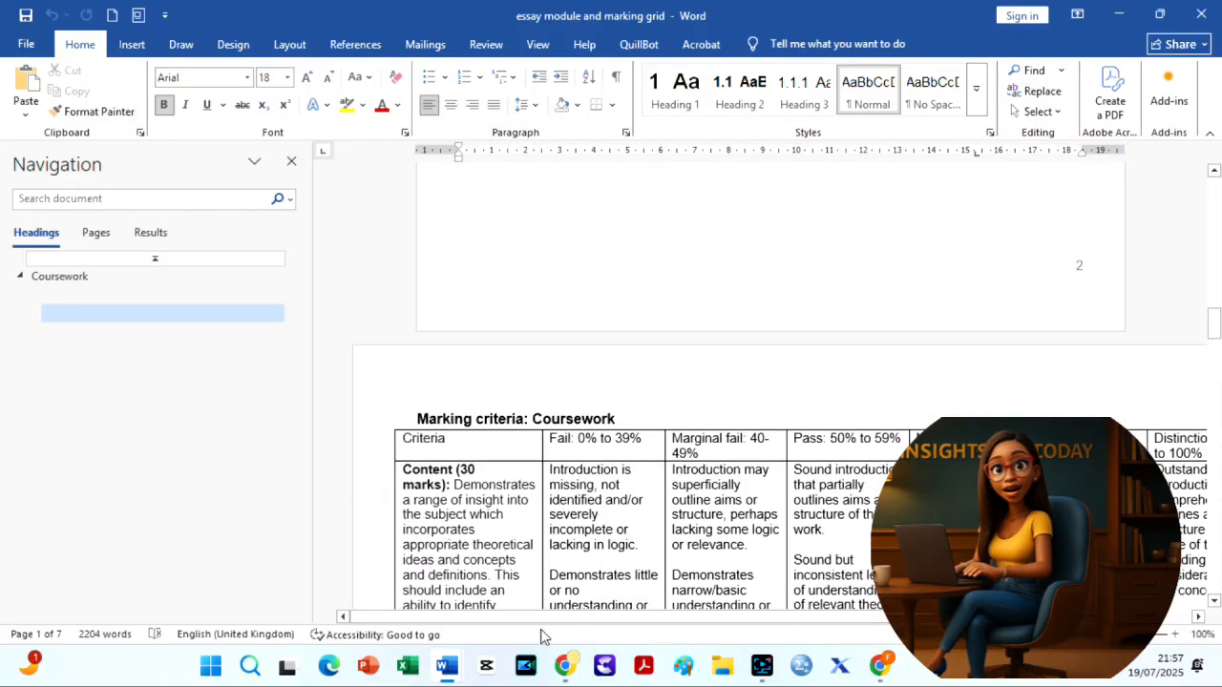
pyautogui.hscroll(3)
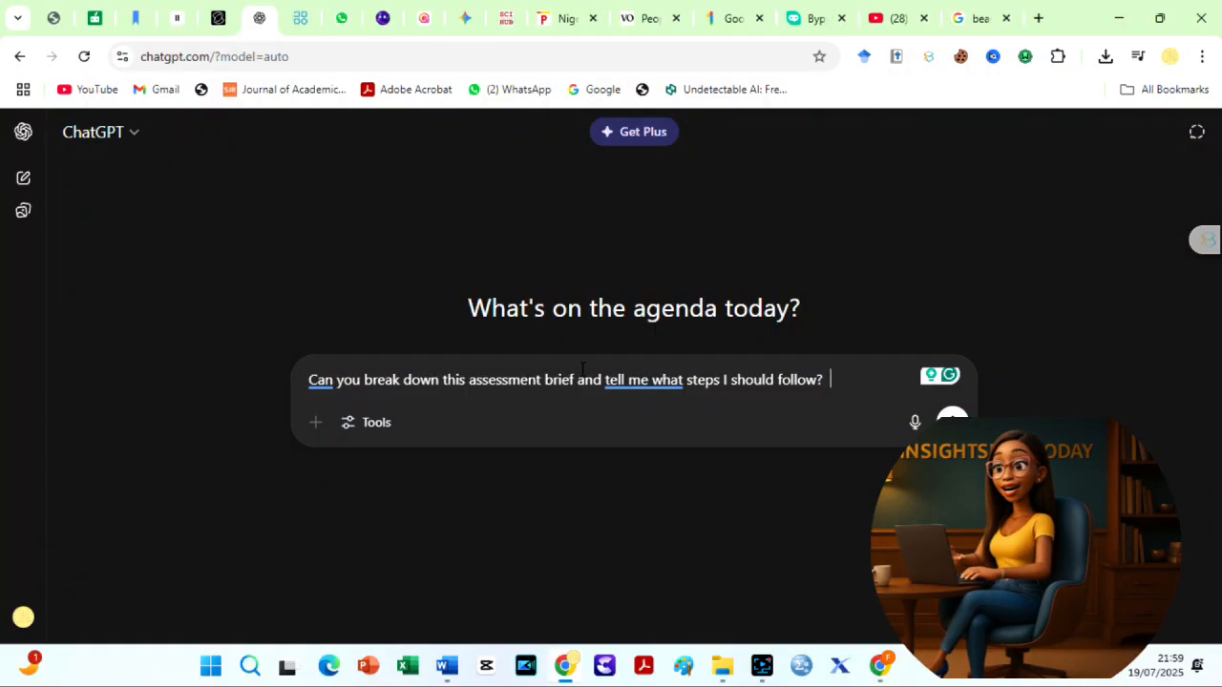
pyautogui.click(446, 665)
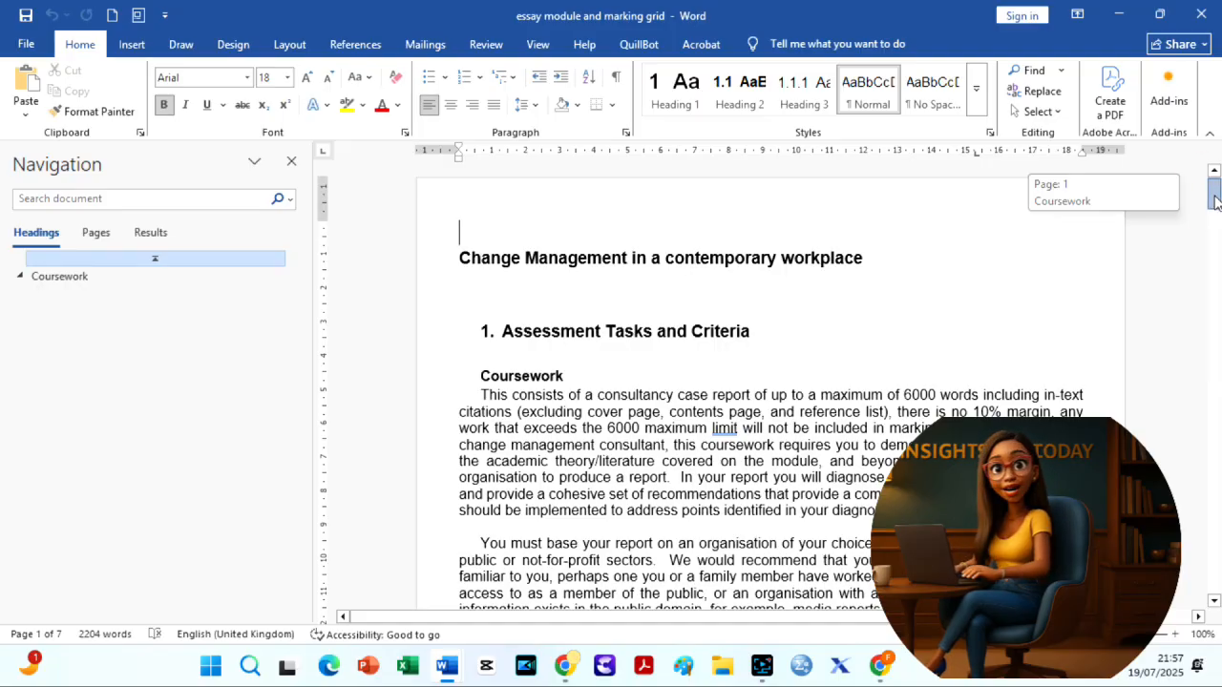
pyautogui.scroll(-3)
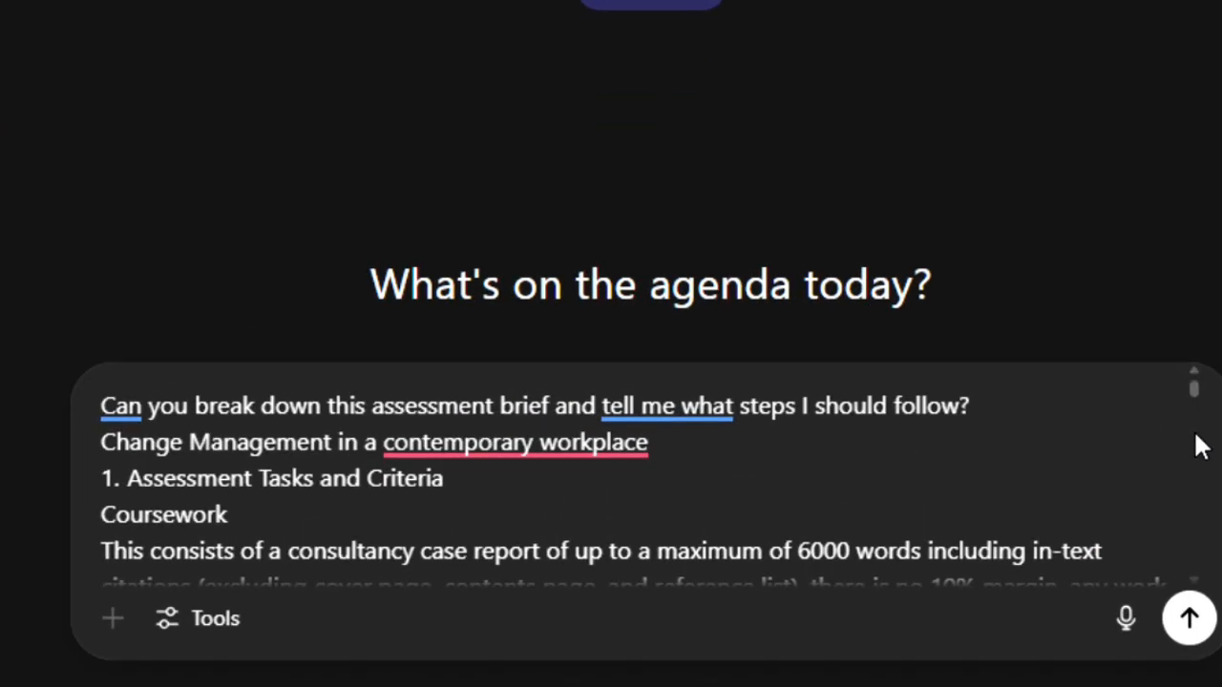
pyautogui.scroll(-3)
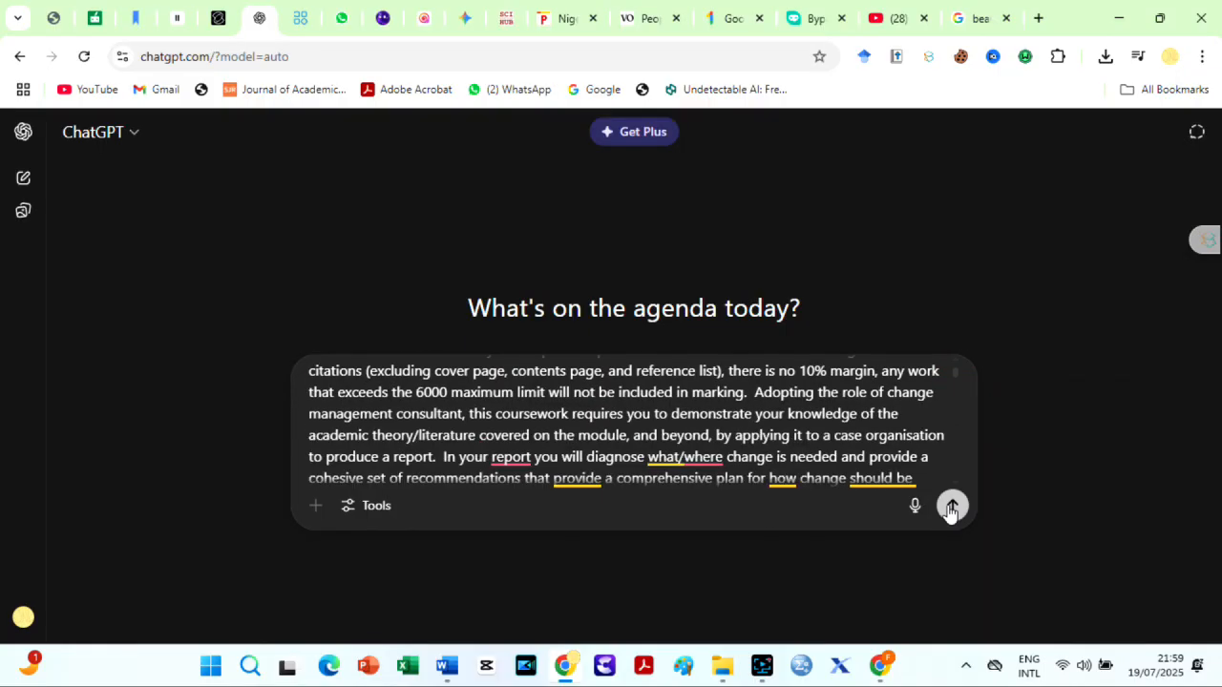
pyautogui.click(952, 505)
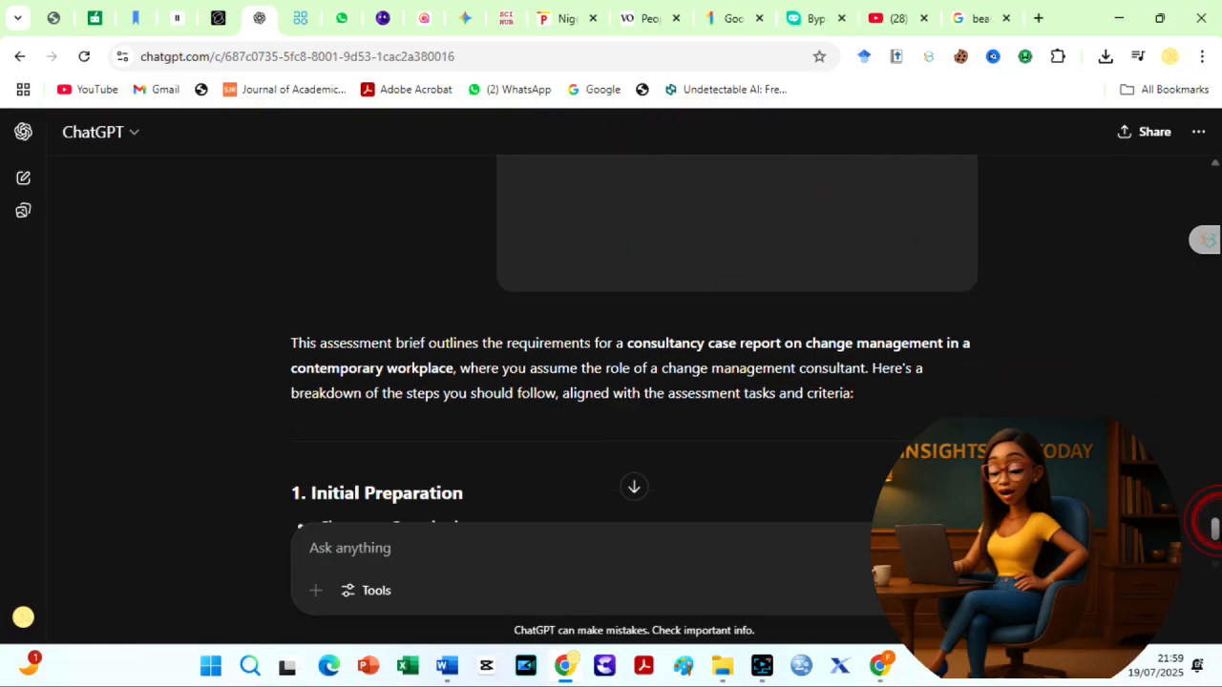
pyautogui.scroll(-3)
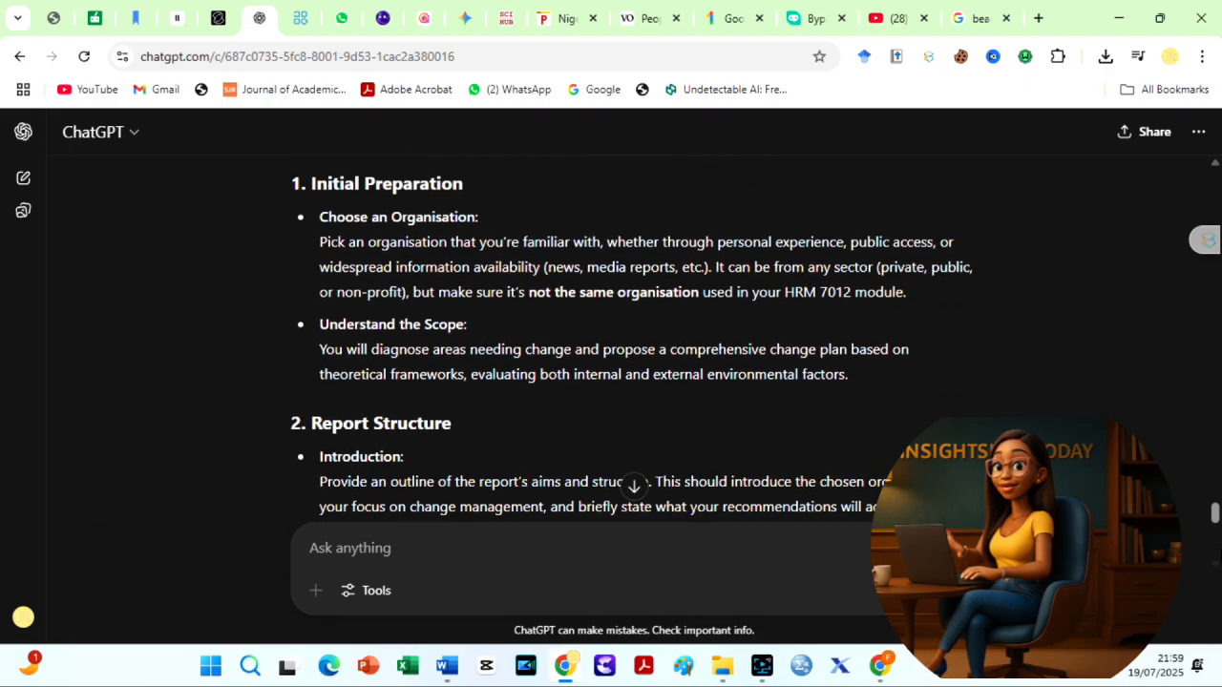
pyautogui.scroll(-3)
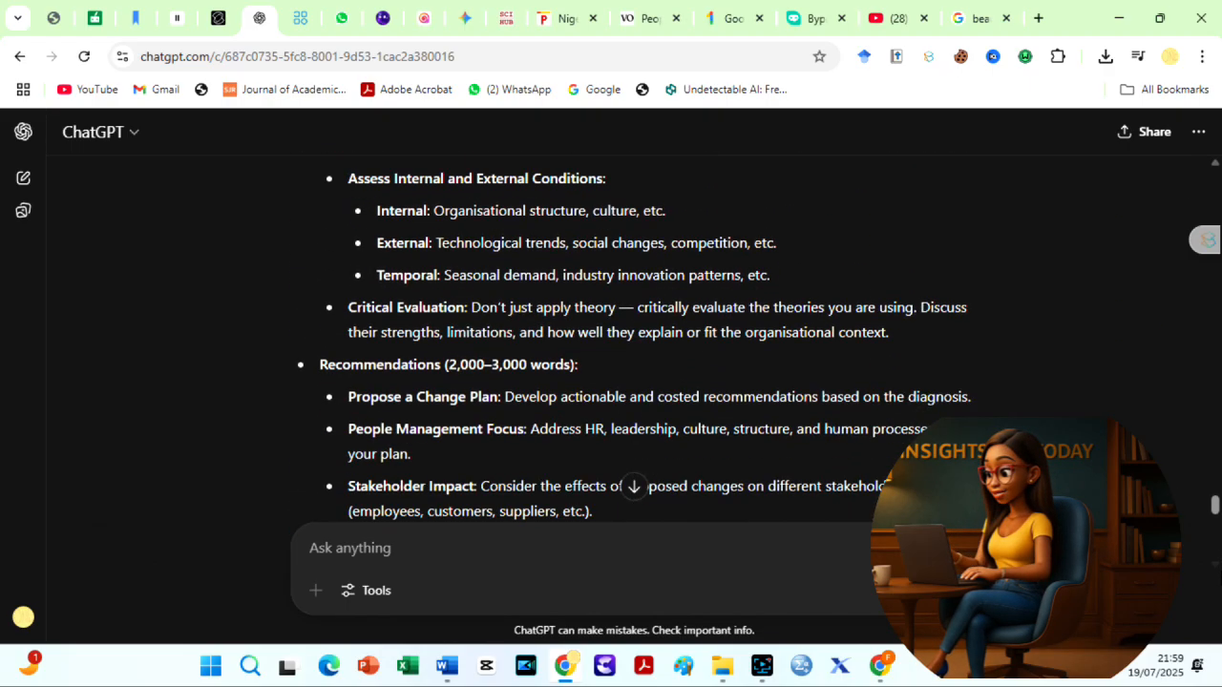
pyautogui.scroll(-3)
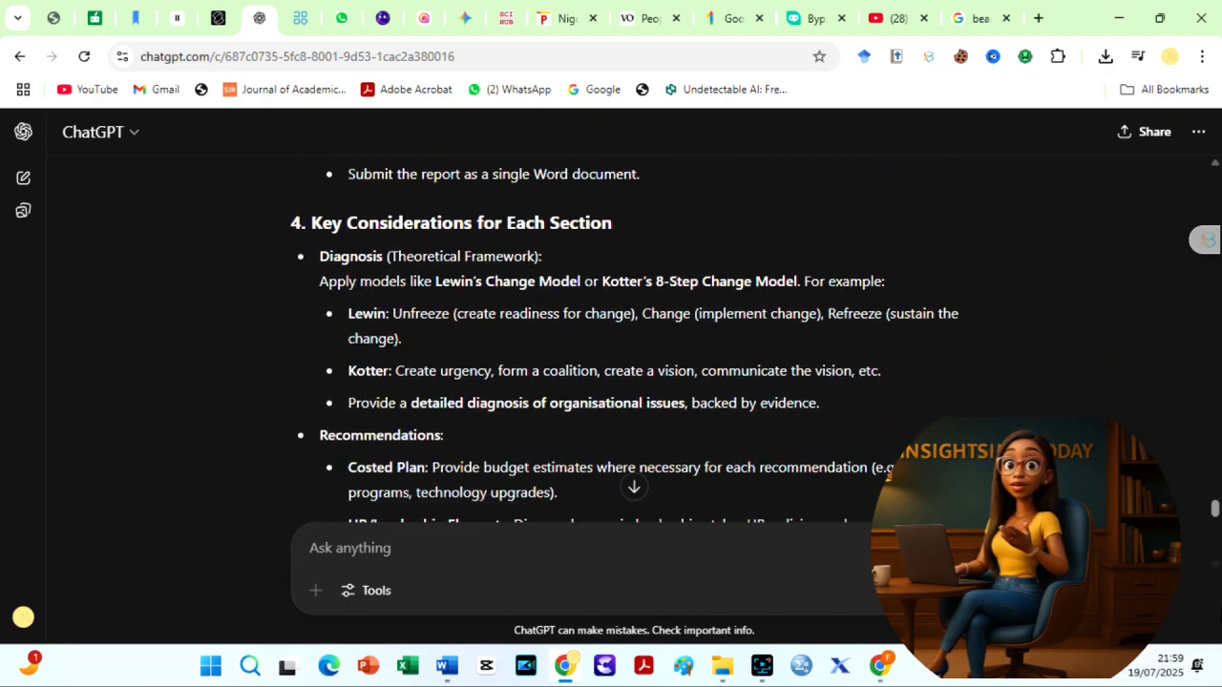
pyautogui.scroll(-3)
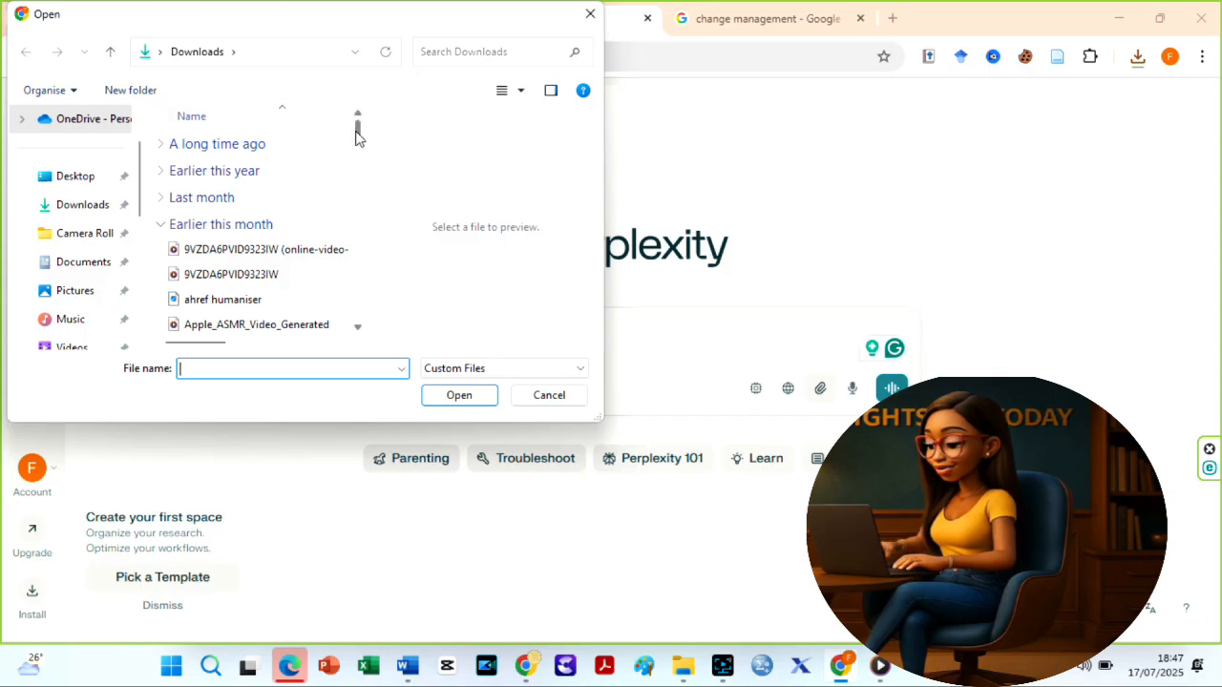
# Step: Open Perplexity's file chooser to upload a study from Downloads
pyautogui.click(458, 395)
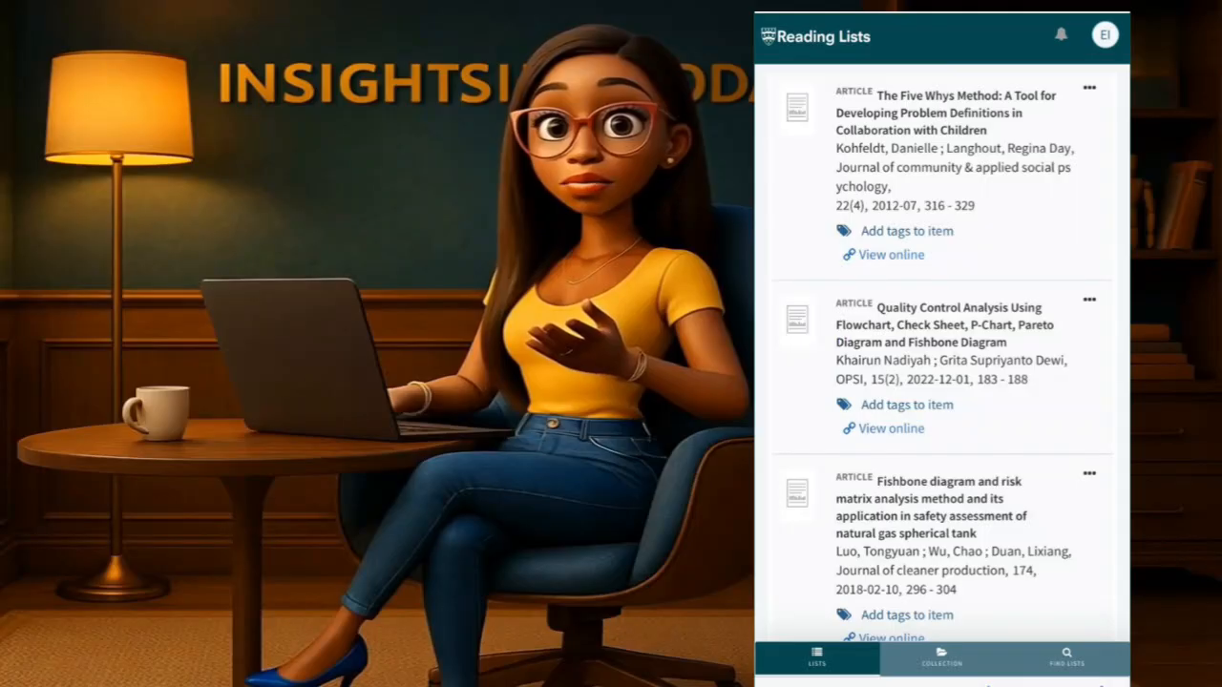
pyautogui.scroll(-3)
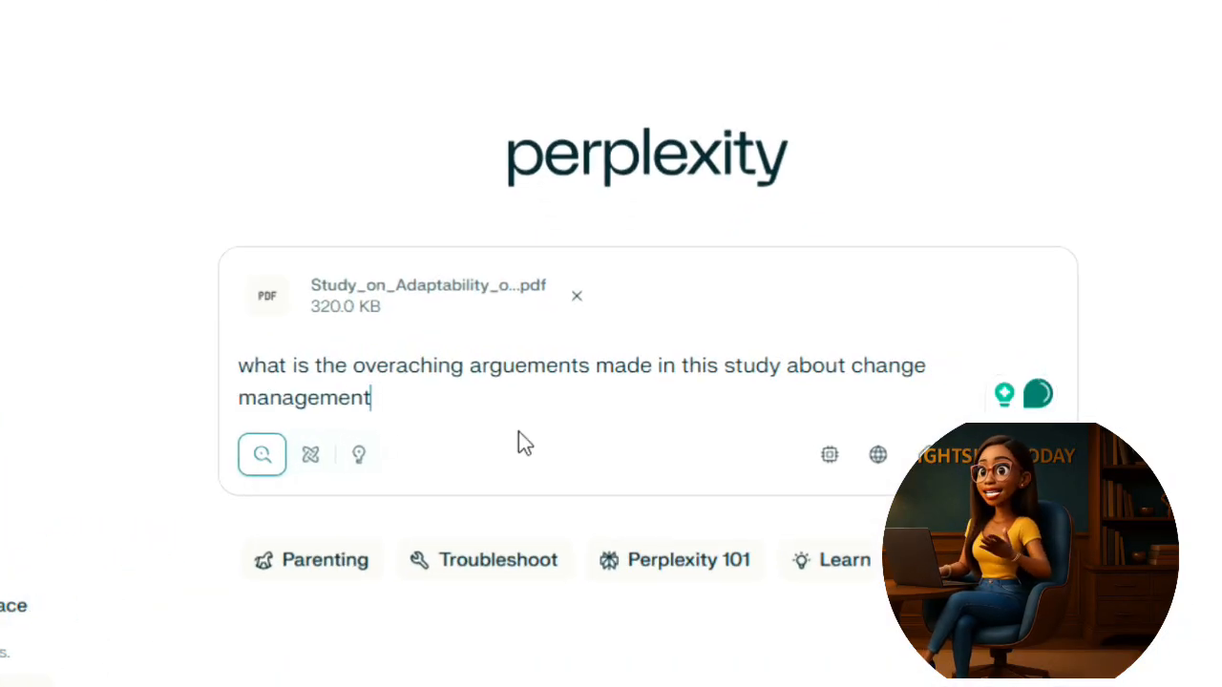
# Step: Ask Perplexity about the attached study's overarching change-management arguments and read the answer
pyautogui.click(261, 453)
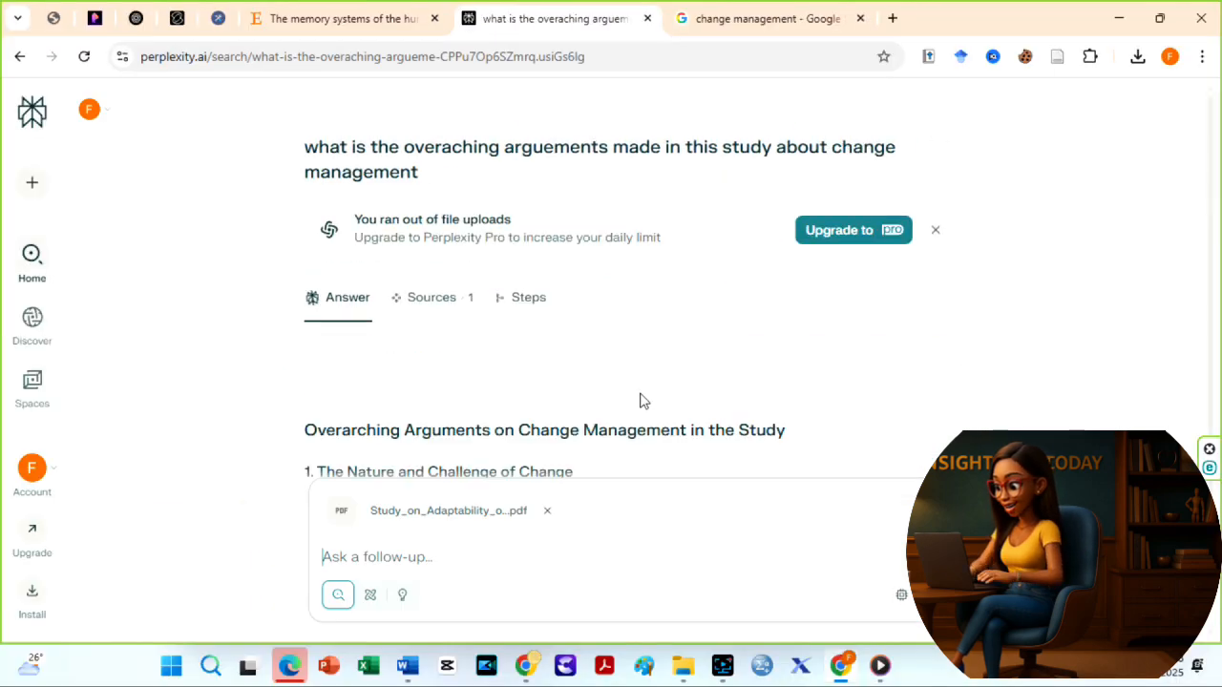
pyautogui.scroll(-3)
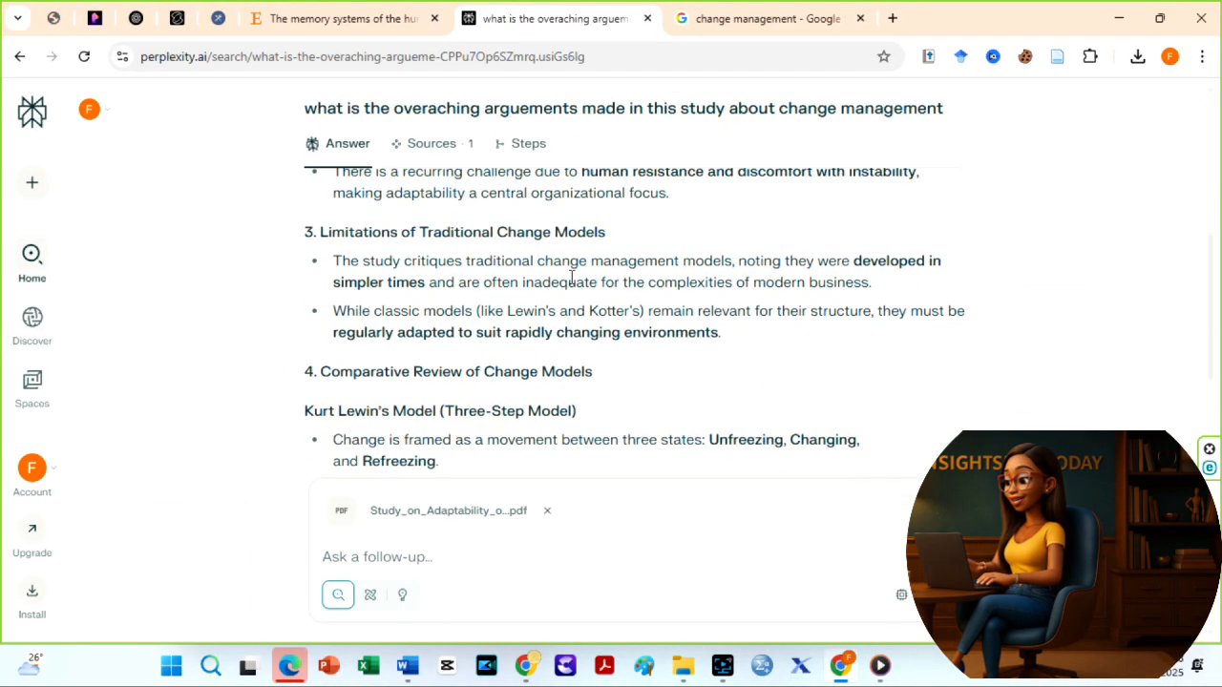
pyautogui.scroll(-3)
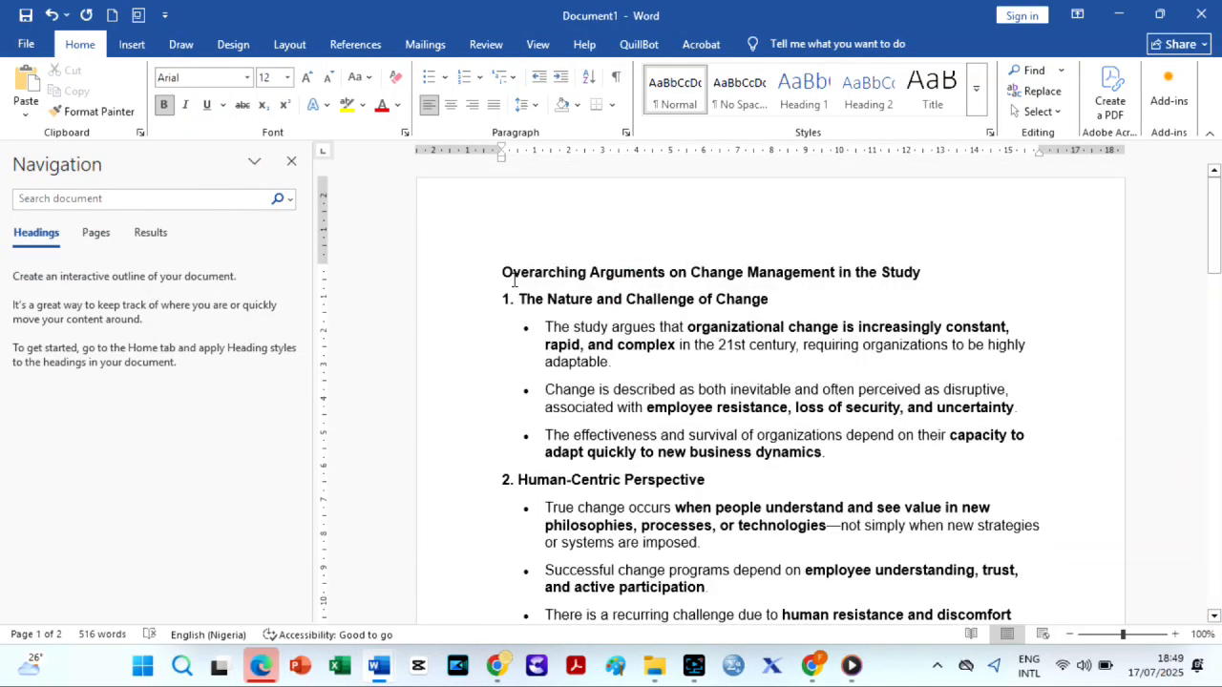
# Step: Type the start of the Kotter (20… citation above the pasted summary
pyautogui.write('Ko')
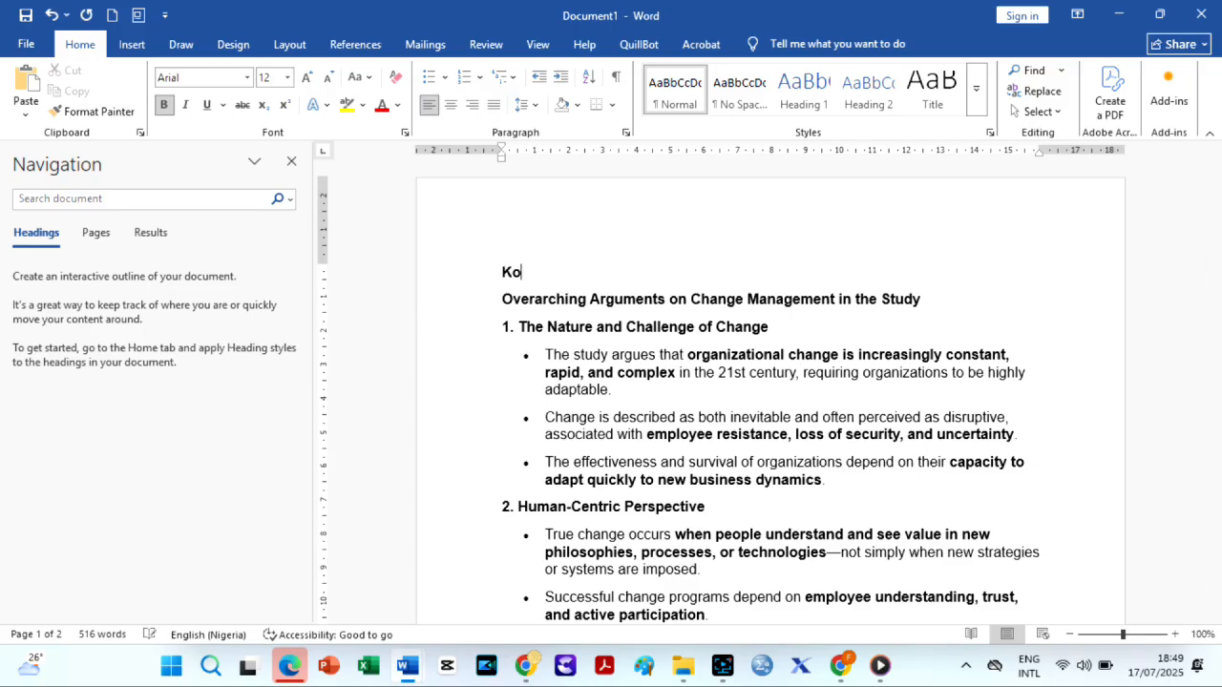
pyautogui.write('tter (20')
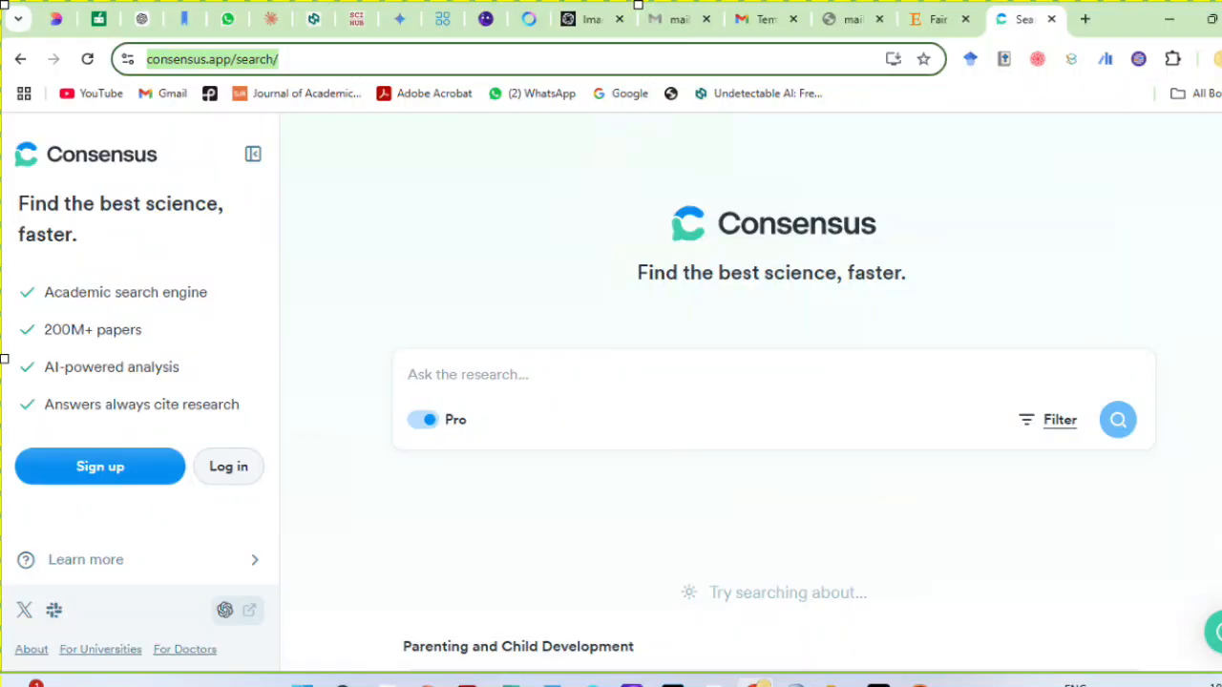
pyautogui.click(969, 18)
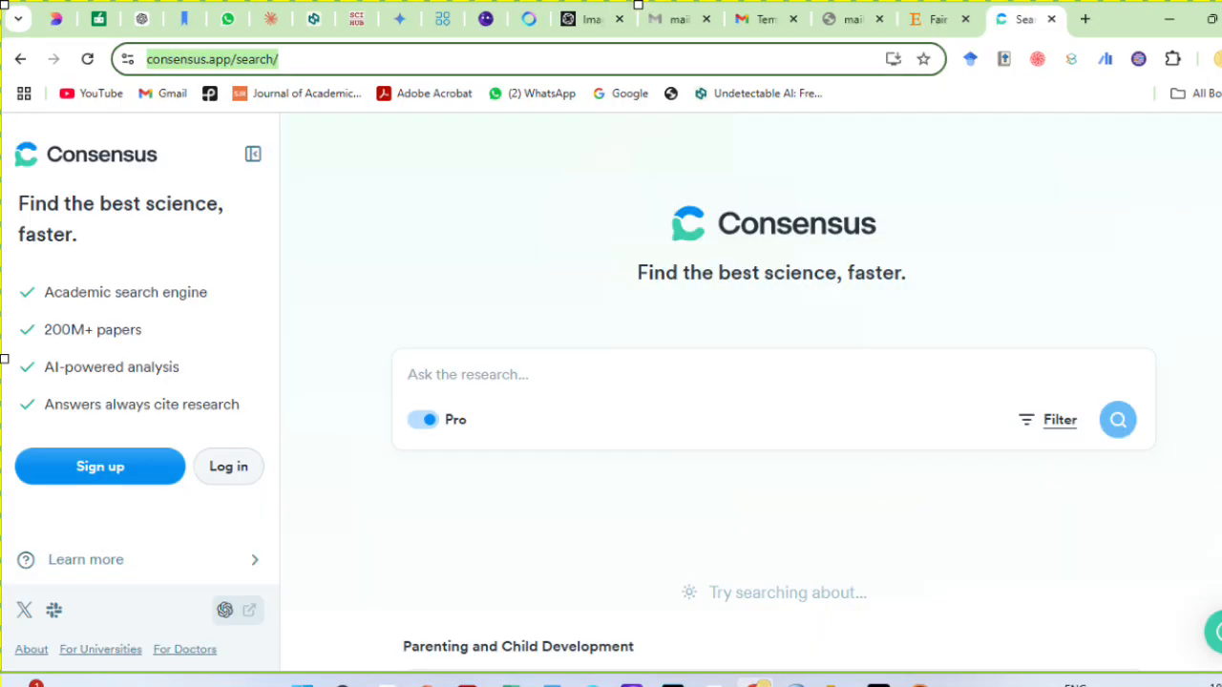
pyautogui.click(993, 18)
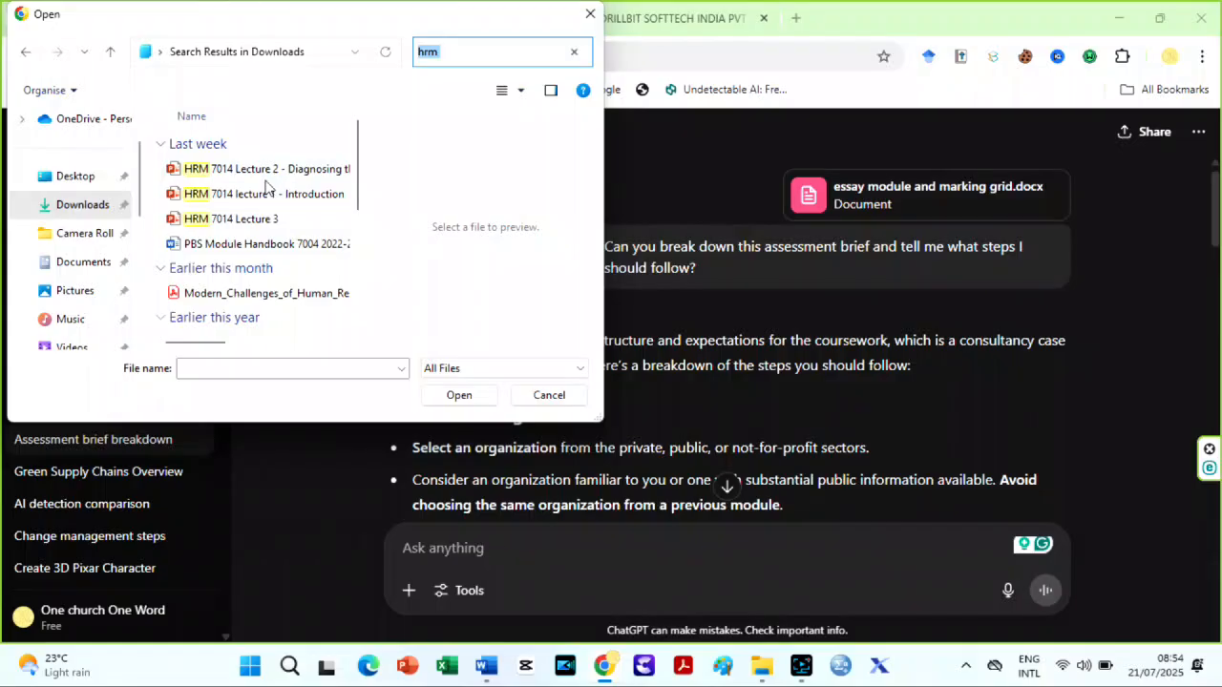
# Step: Upload both HRM 7014 lecture files and type the A-grade essay outline request
pyautogui.click(264, 194)
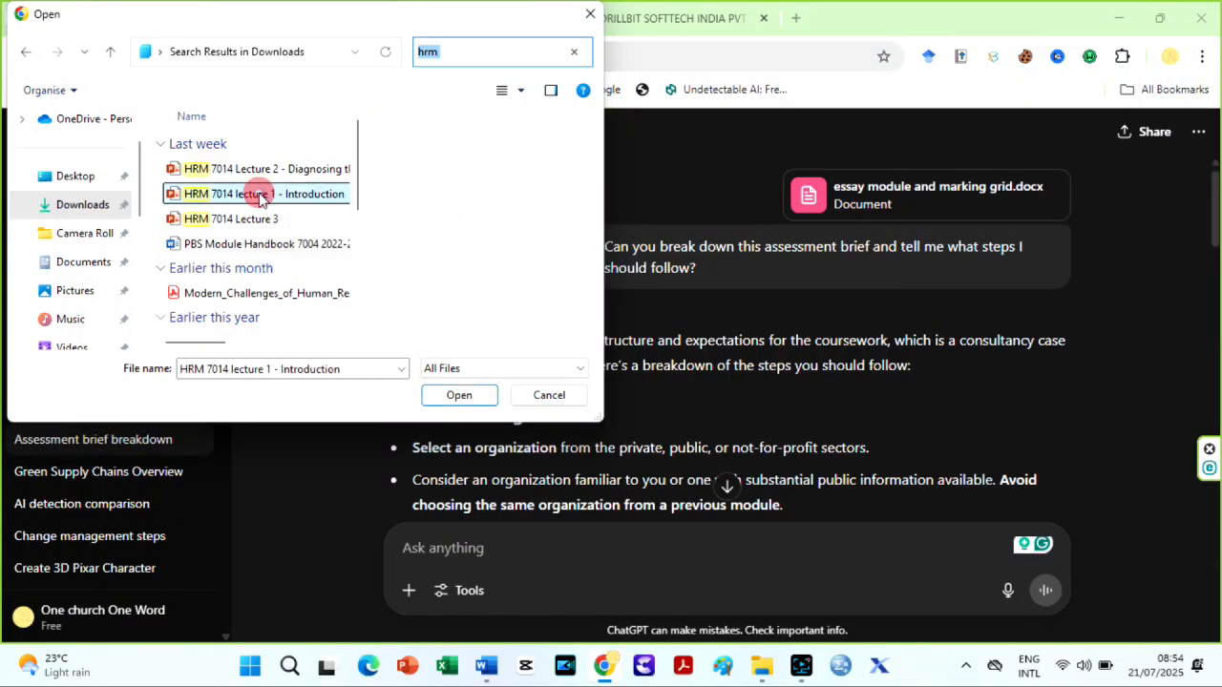
pyautogui.click(263, 194)
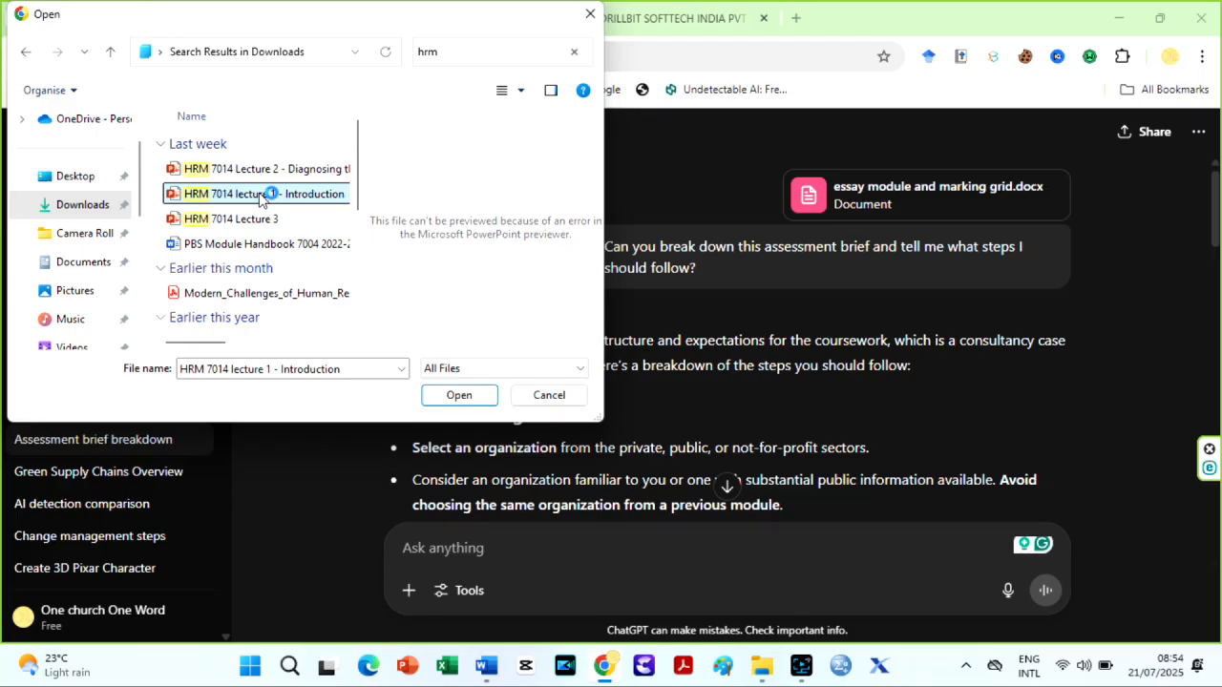
pyautogui.click(267, 168)
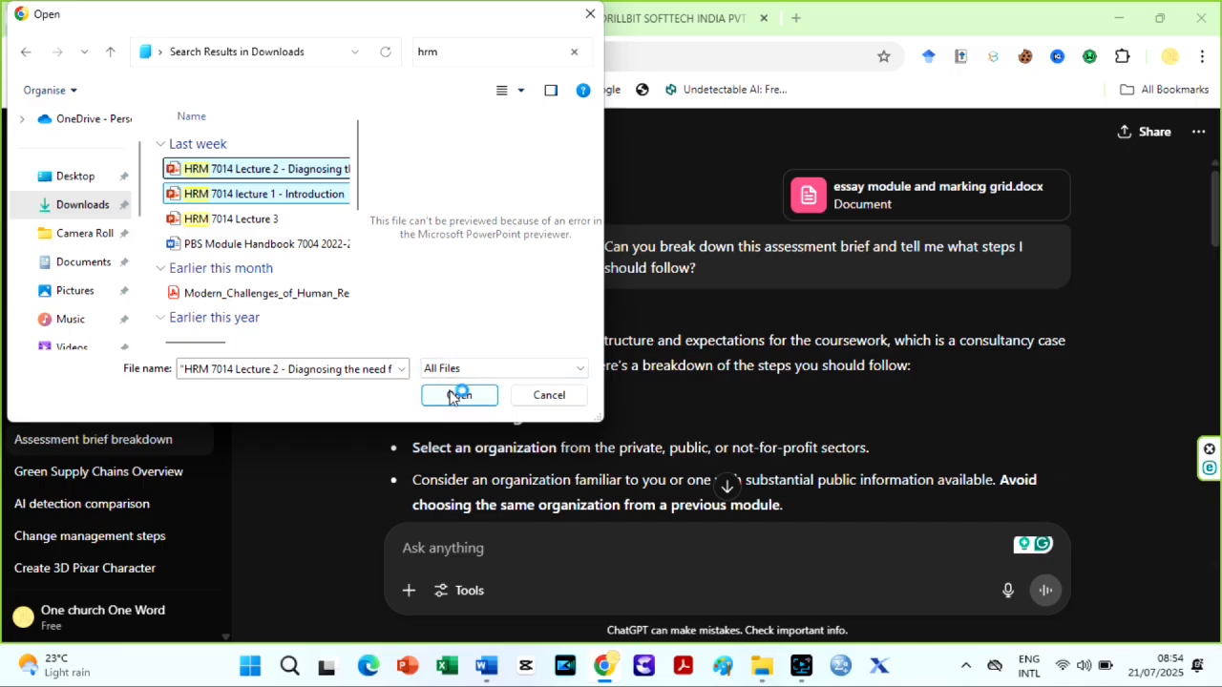
pyautogui.click(459, 396)
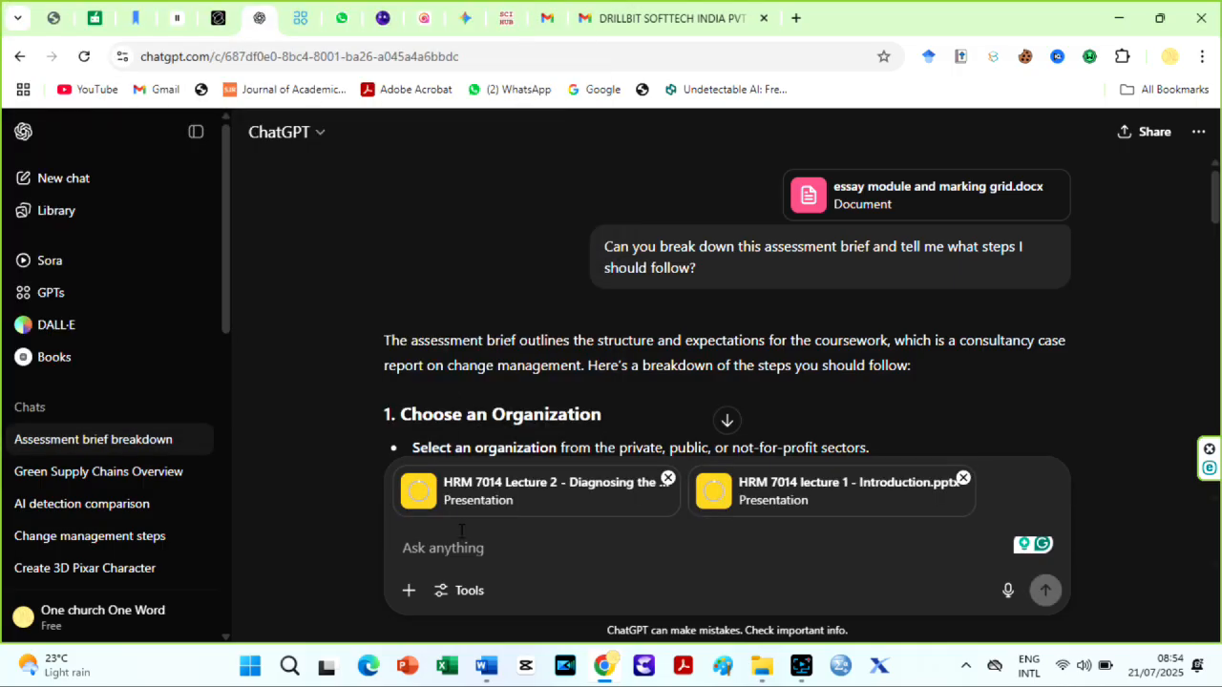
pyautogui.write('Create a detailed essay outline that satisfies this marking rubric for an A grade. It should align with lecture slides and summaries attached')
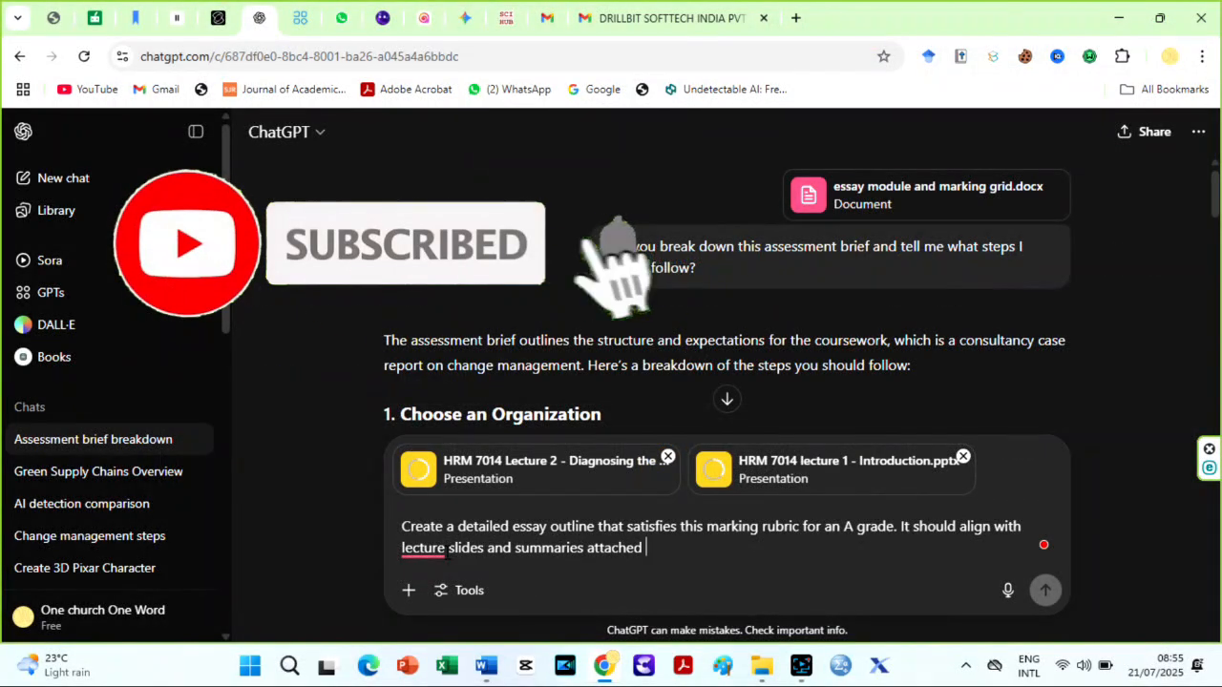
# Step: Submit the essay outline request and review the generated outline
pyautogui.click(1044, 590)
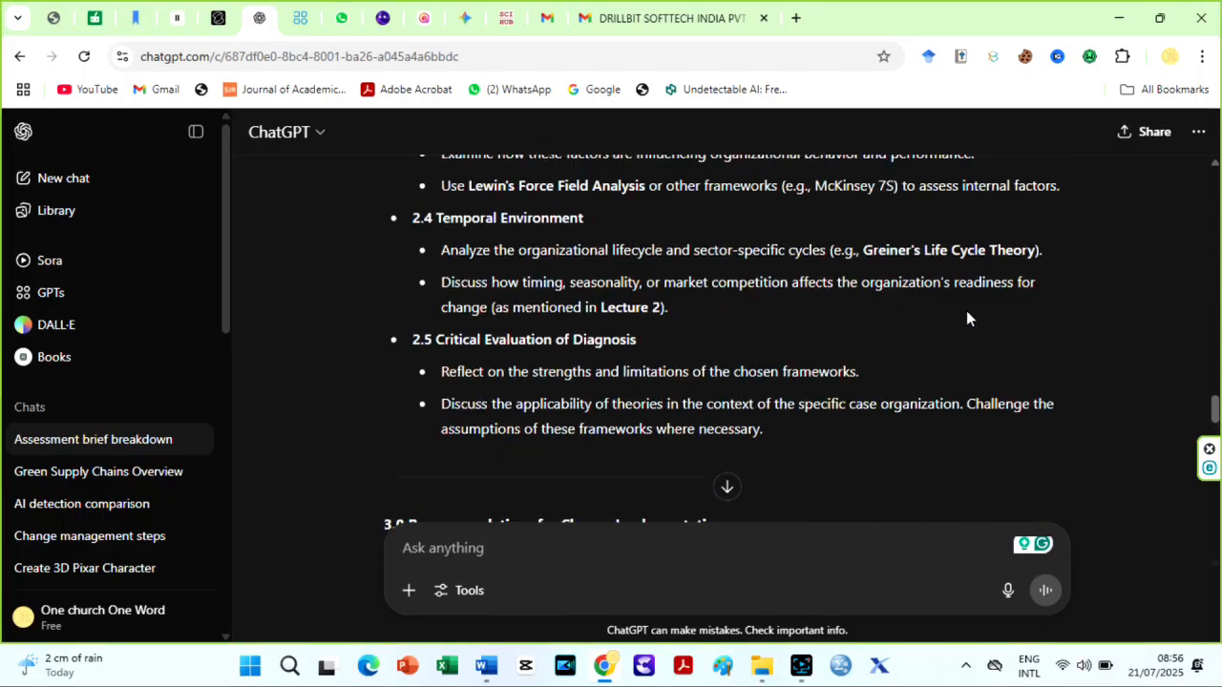
pyautogui.scroll(-3)
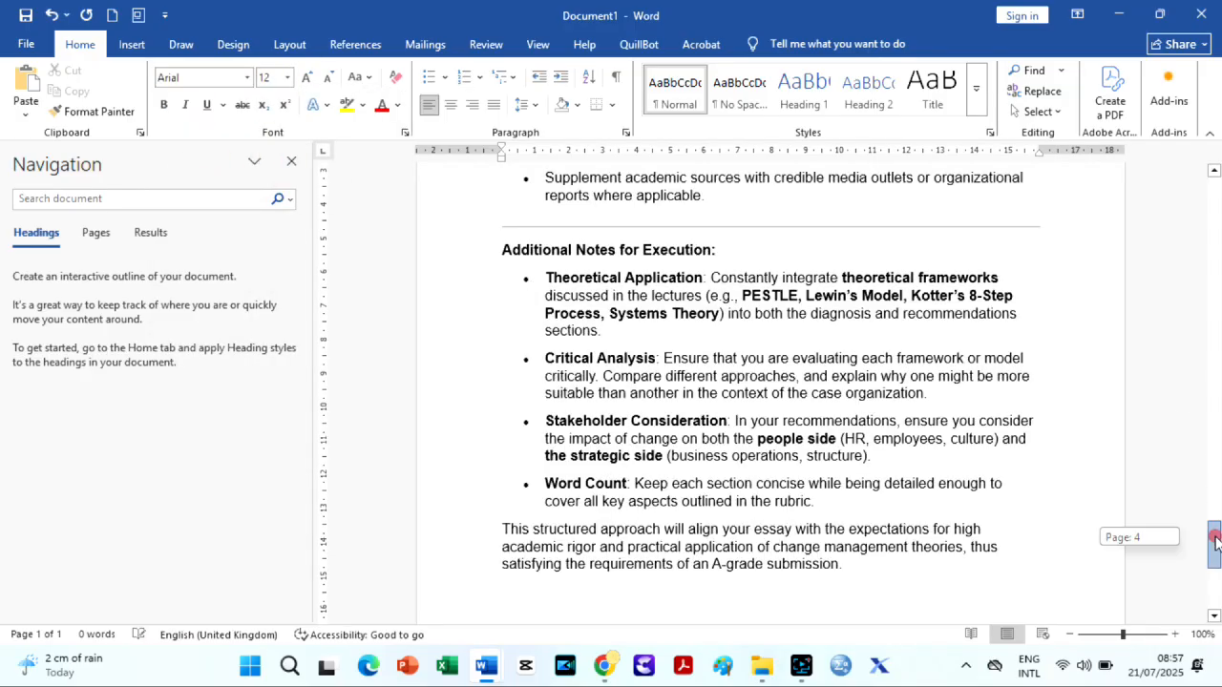
pyautogui.click(486, 666)
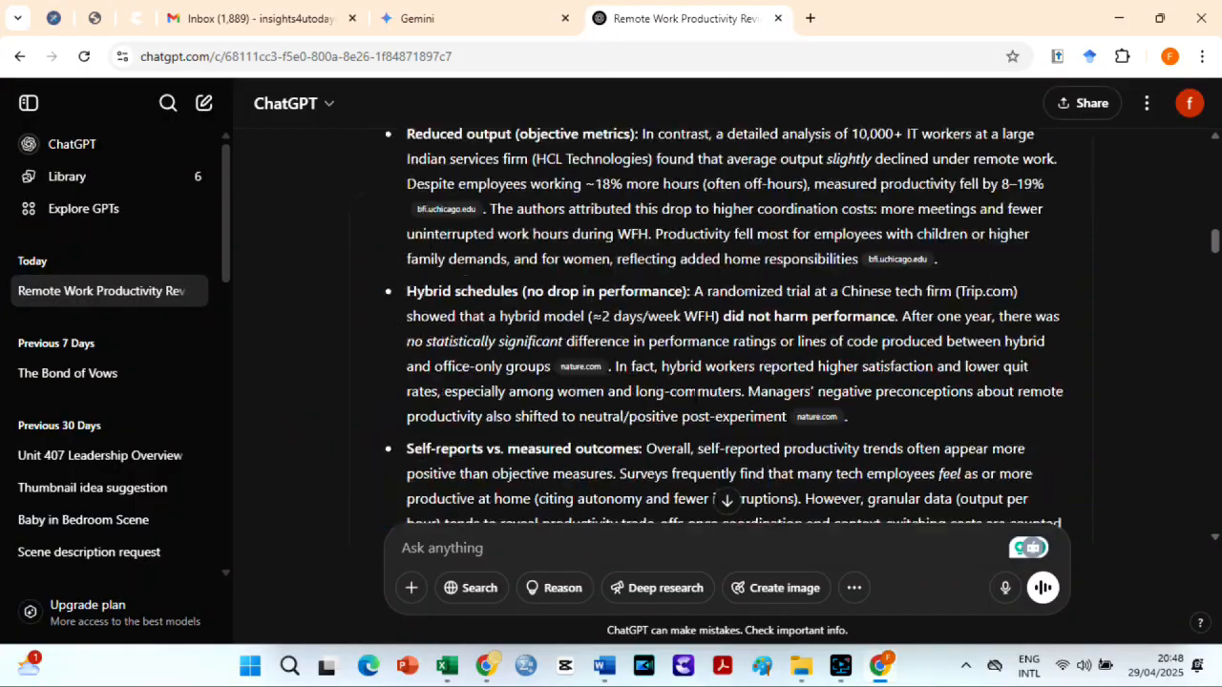
# Step: Review the reference list, share the answer, and open MyBib's Chrome extension page
pyautogui.scroll(-3)
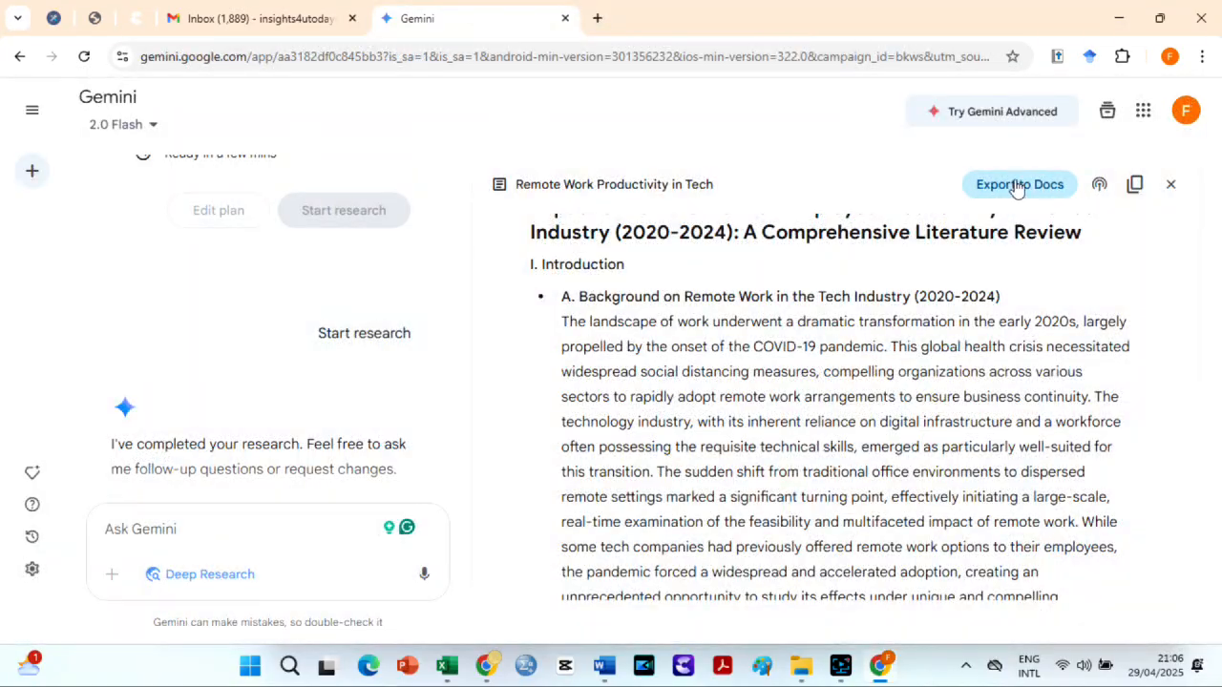
pyautogui.click(687, 19)
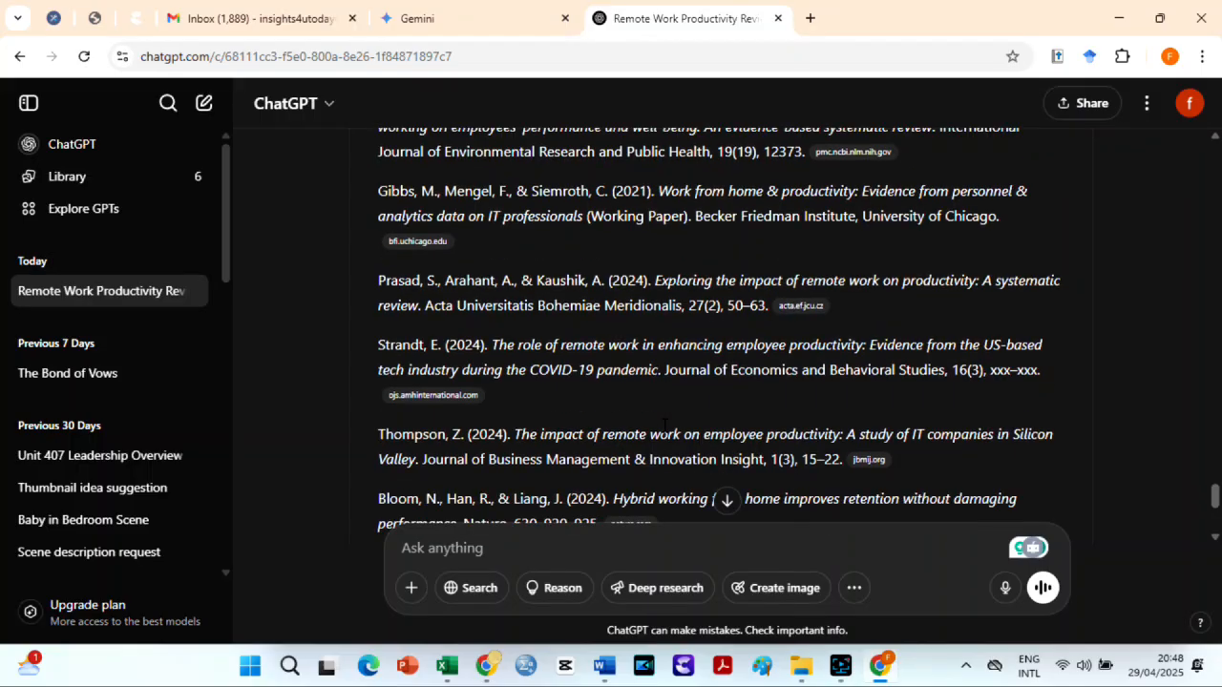
pyautogui.scroll(-3)
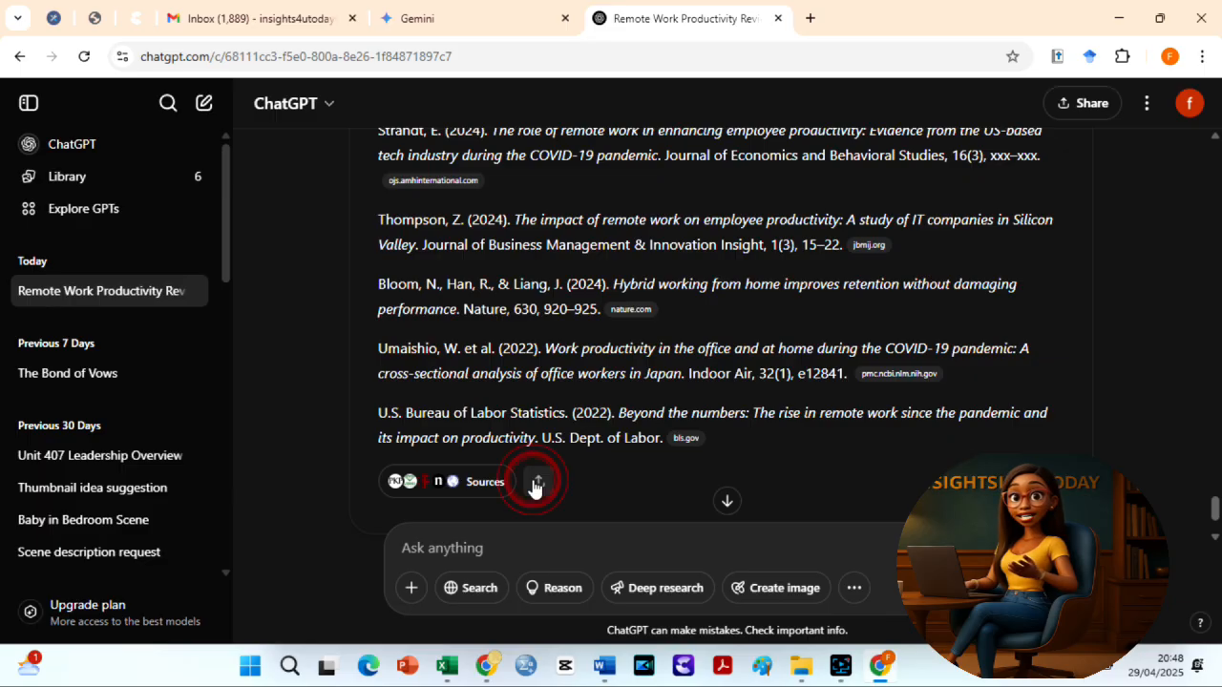
pyautogui.click(897, 17)
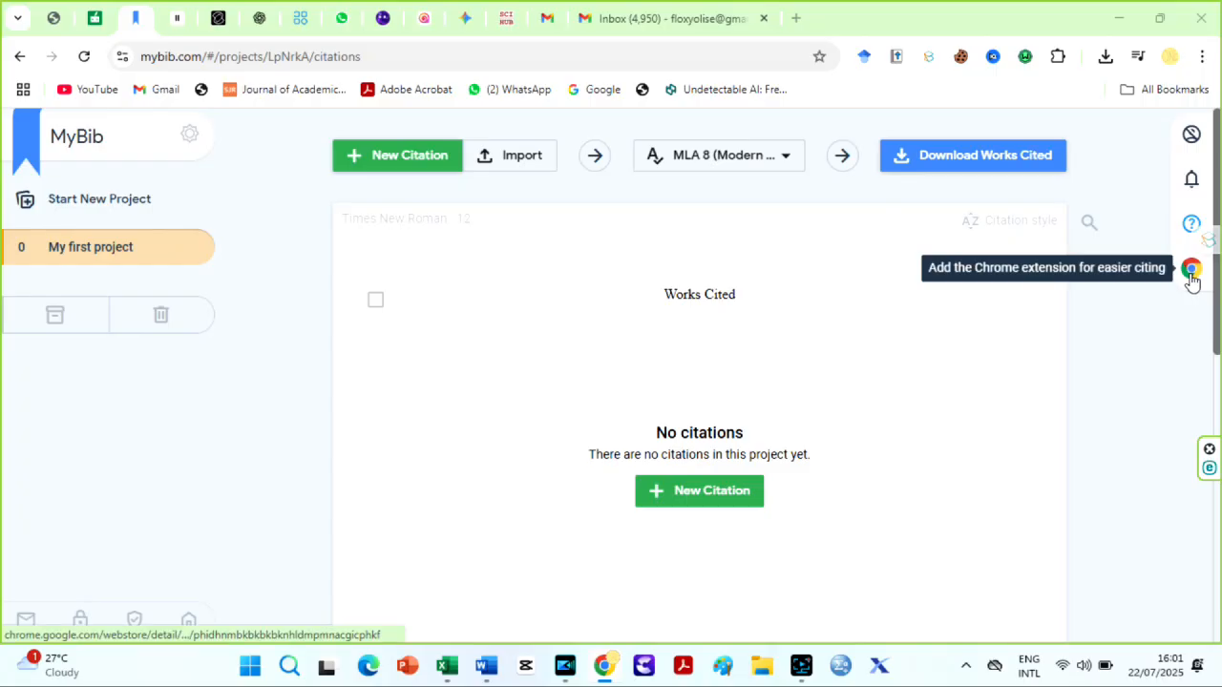
pyautogui.click(1191, 268)
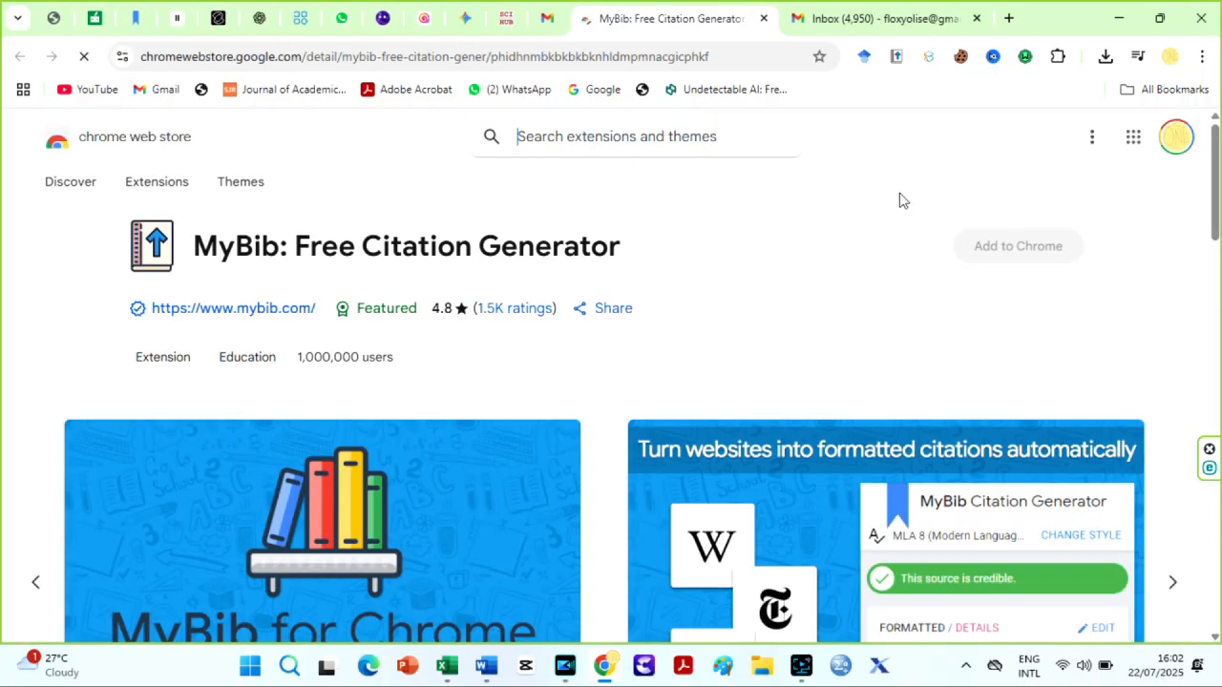
pyautogui.click(1018, 245)
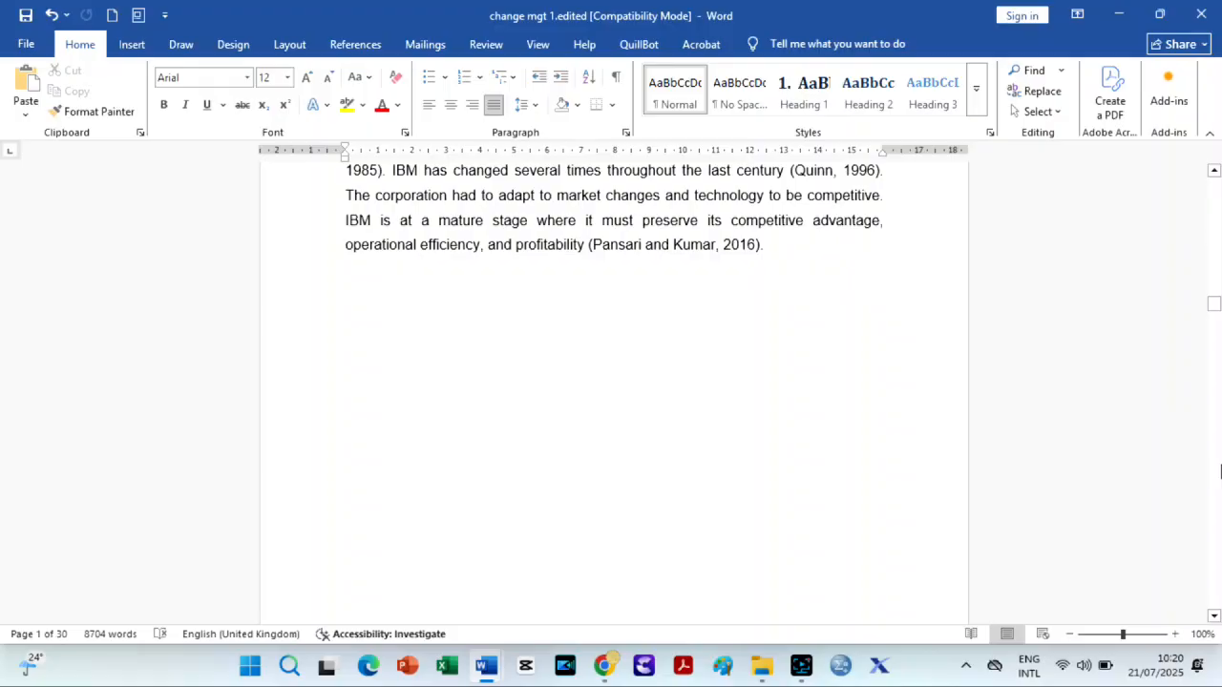
# Step: Scroll through the IBM essay's implementation and stakeholder sections in Word
pyautogui.scroll(-3)
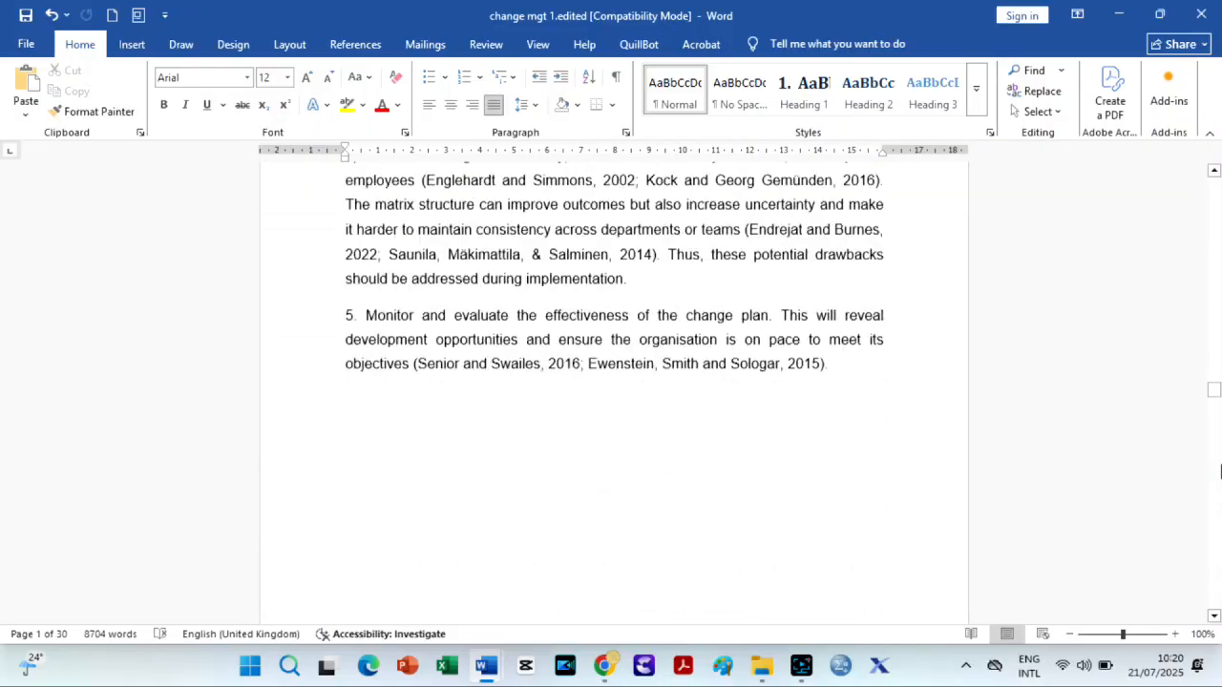
pyautogui.scroll(-3)
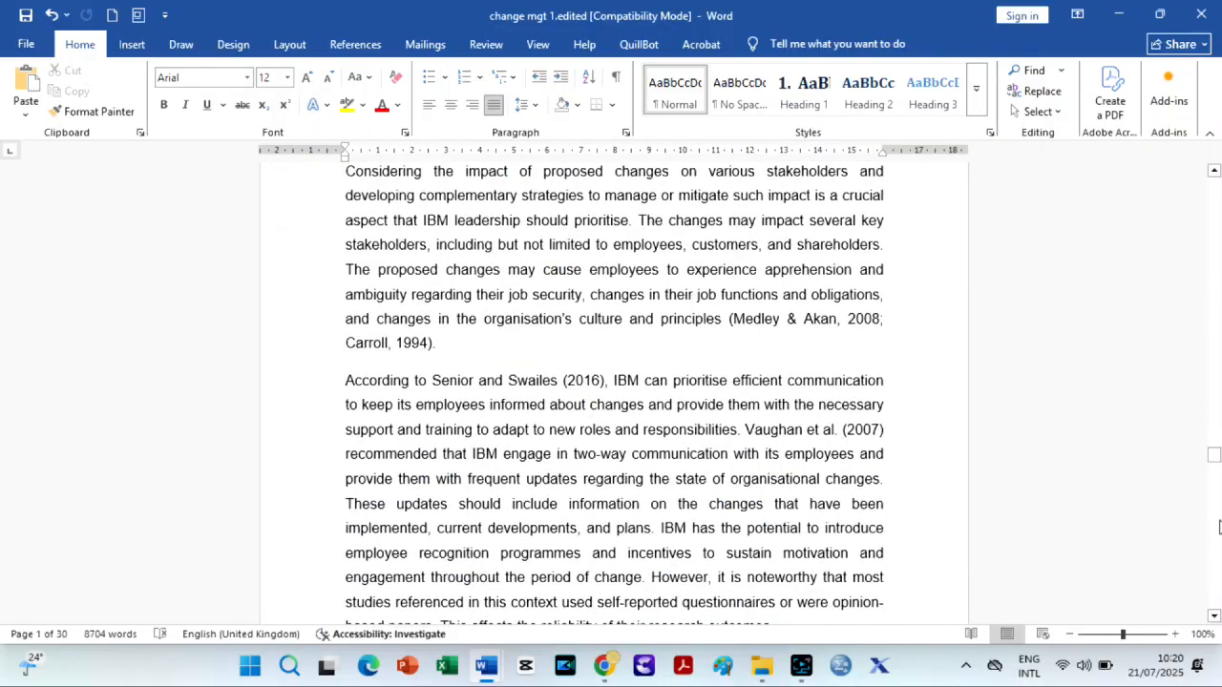
pyautogui.scroll(-3)
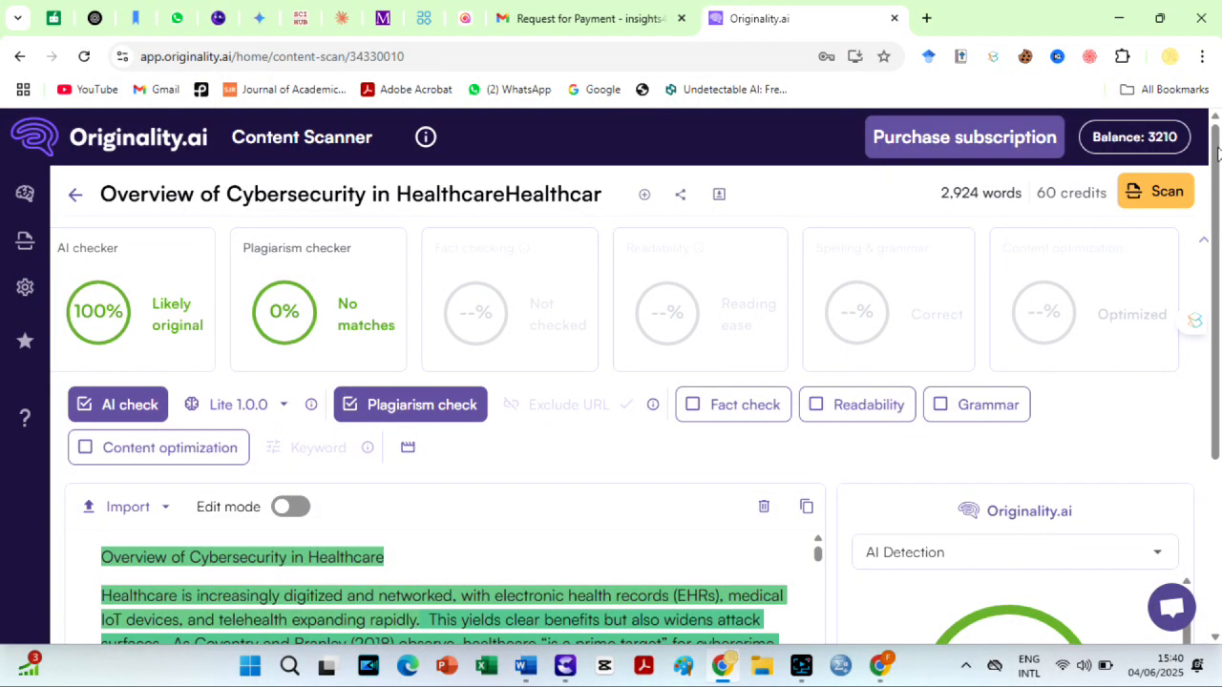
# Step: Scroll through the Originality.ai scan's highlighted text and AI Detection panel
pyautogui.scroll(-3)
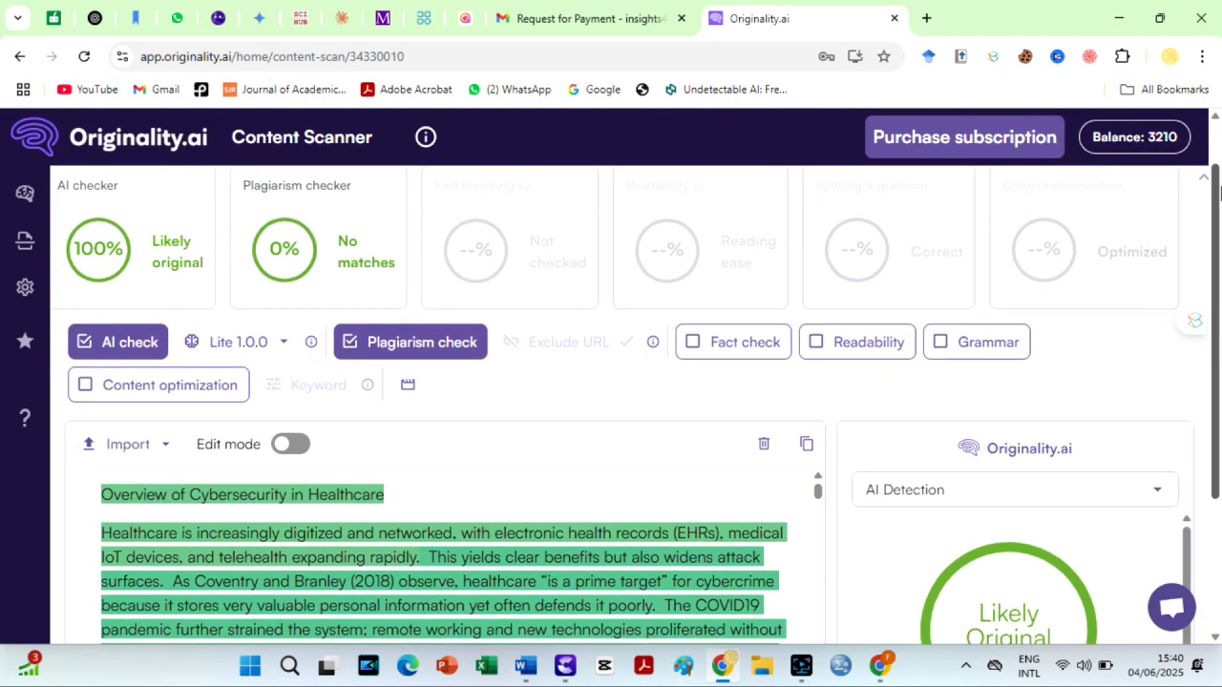
pyautogui.scroll(-3)
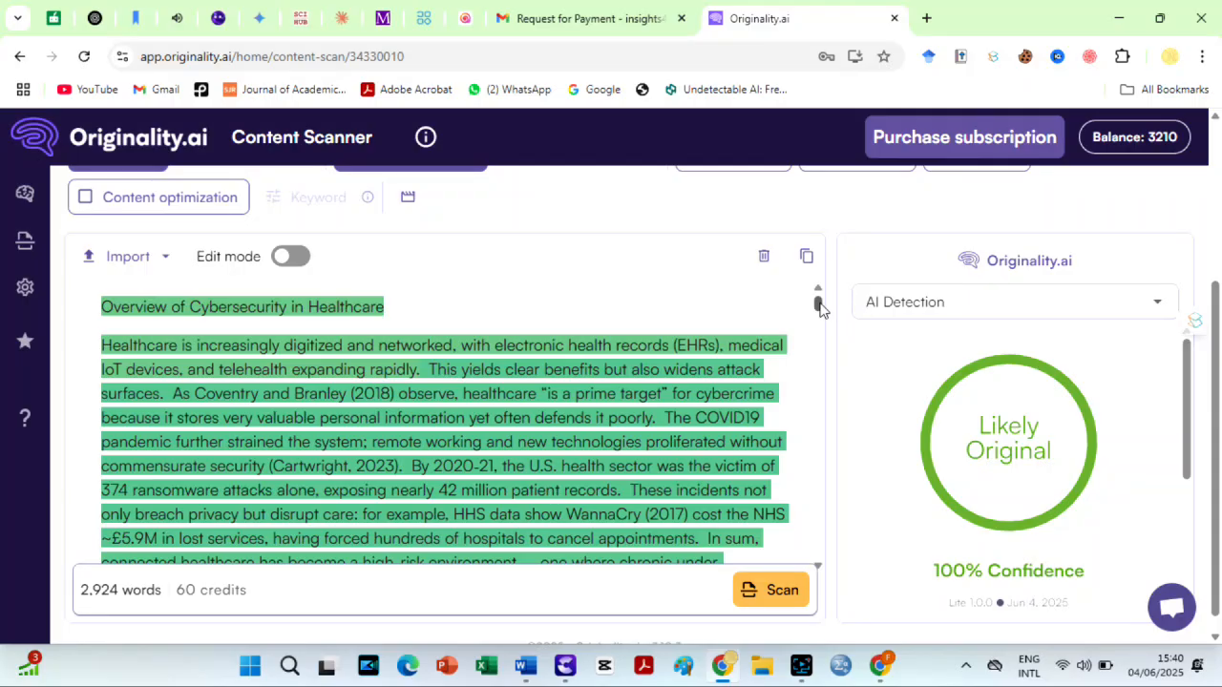
pyautogui.scroll(-3)
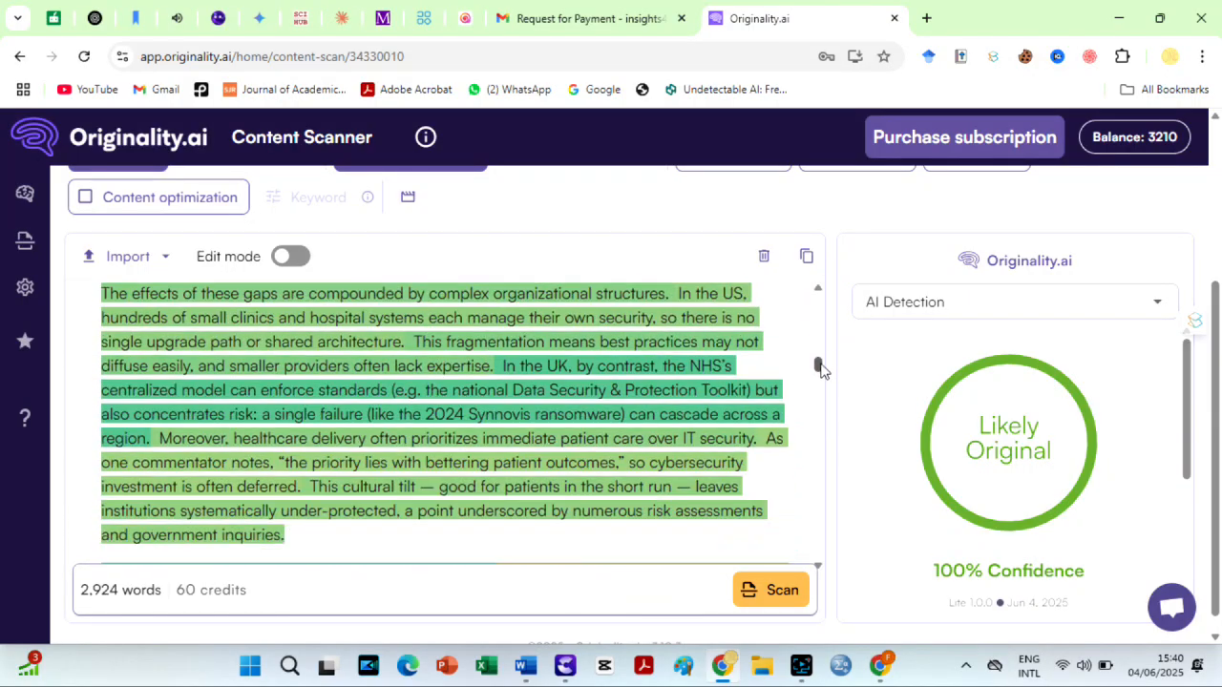
pyautogui.scroll(-3)
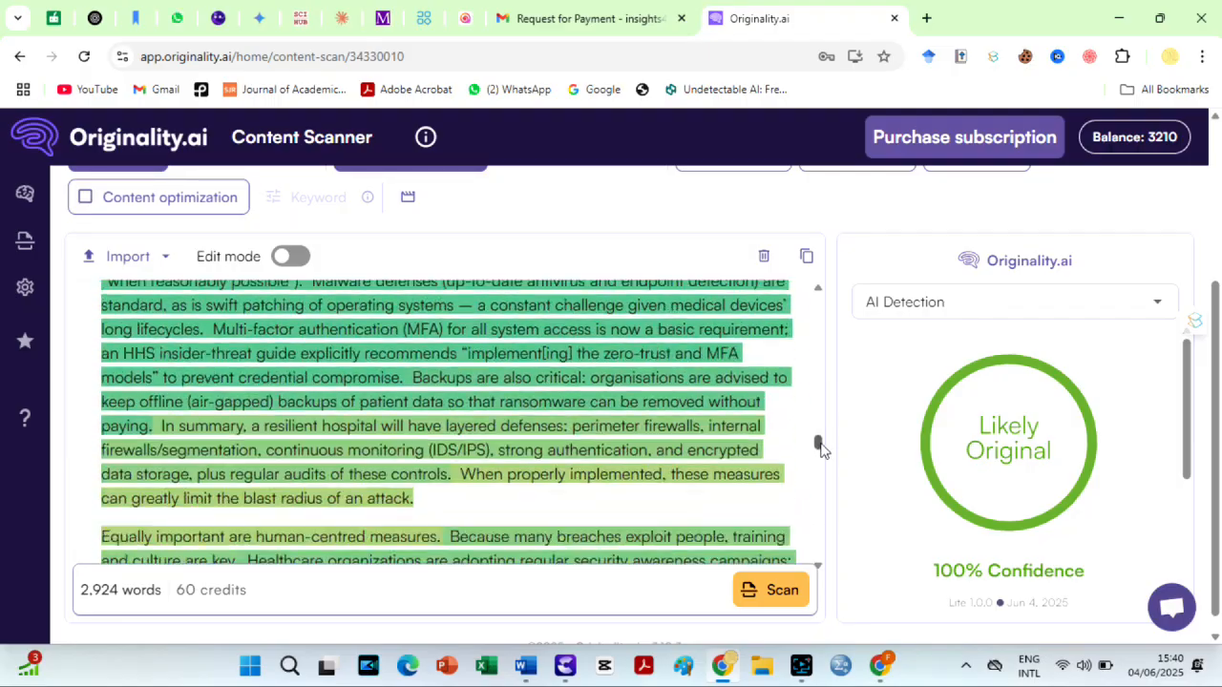
pyautogui.scroll(-3)
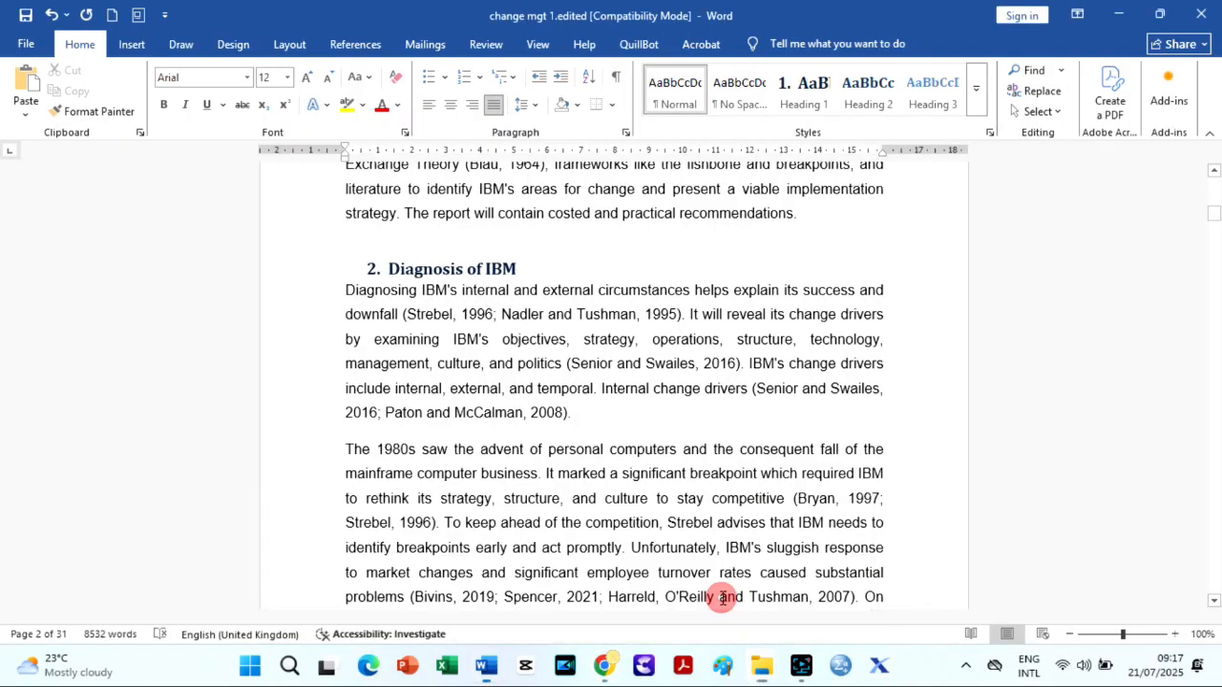
# Step: Scroll through the Diagnosis of IBM section to select all its text
pyautogui.scroll(-3)
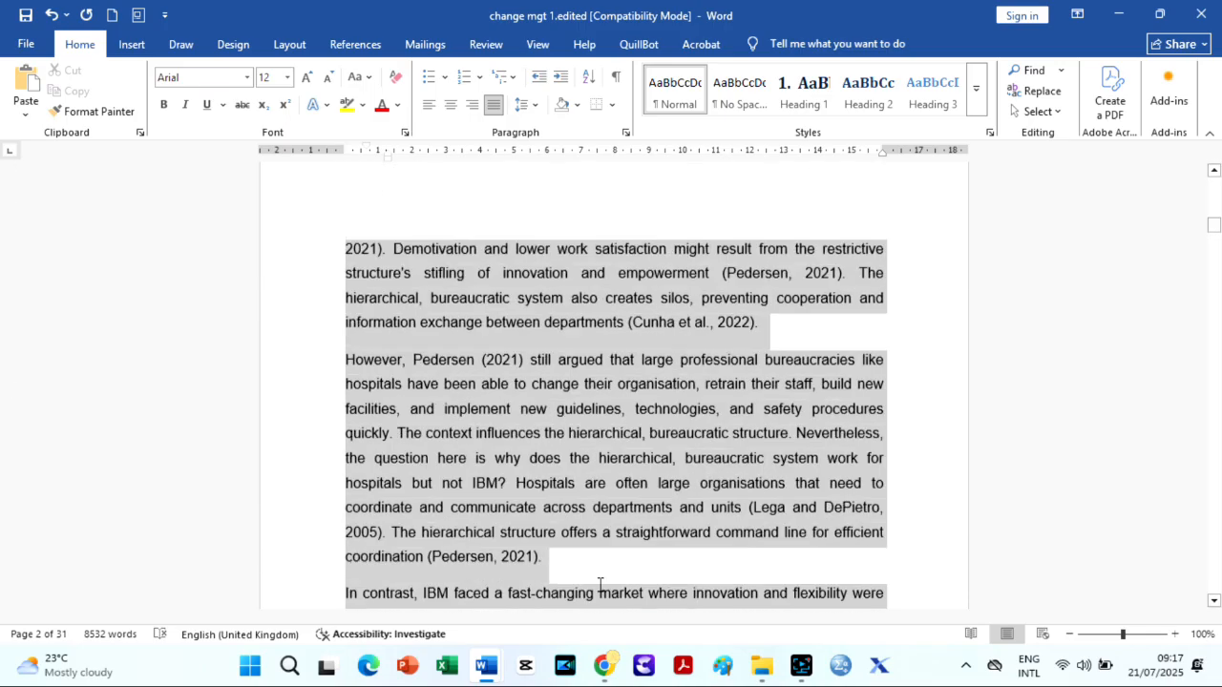
pyautogui.scroll(-3)
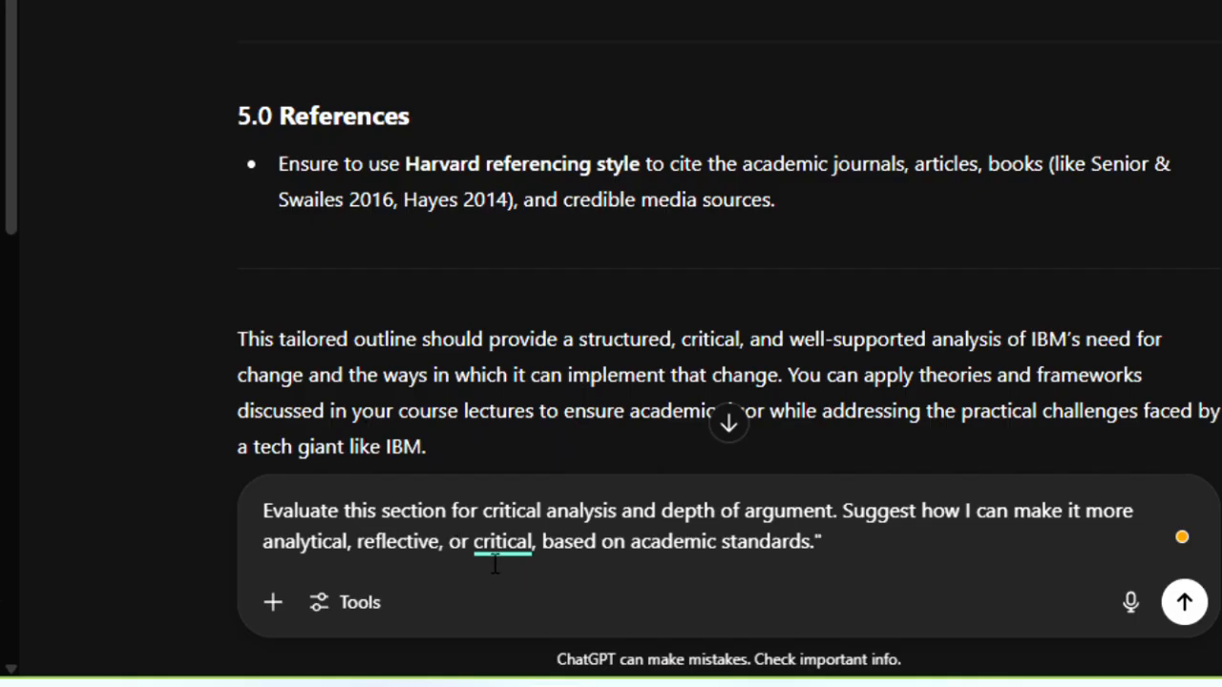
# Step: Submit the change drivers section for evaluation and read through its strengths and improvement suggestions
pyautogui.click(819, 541)
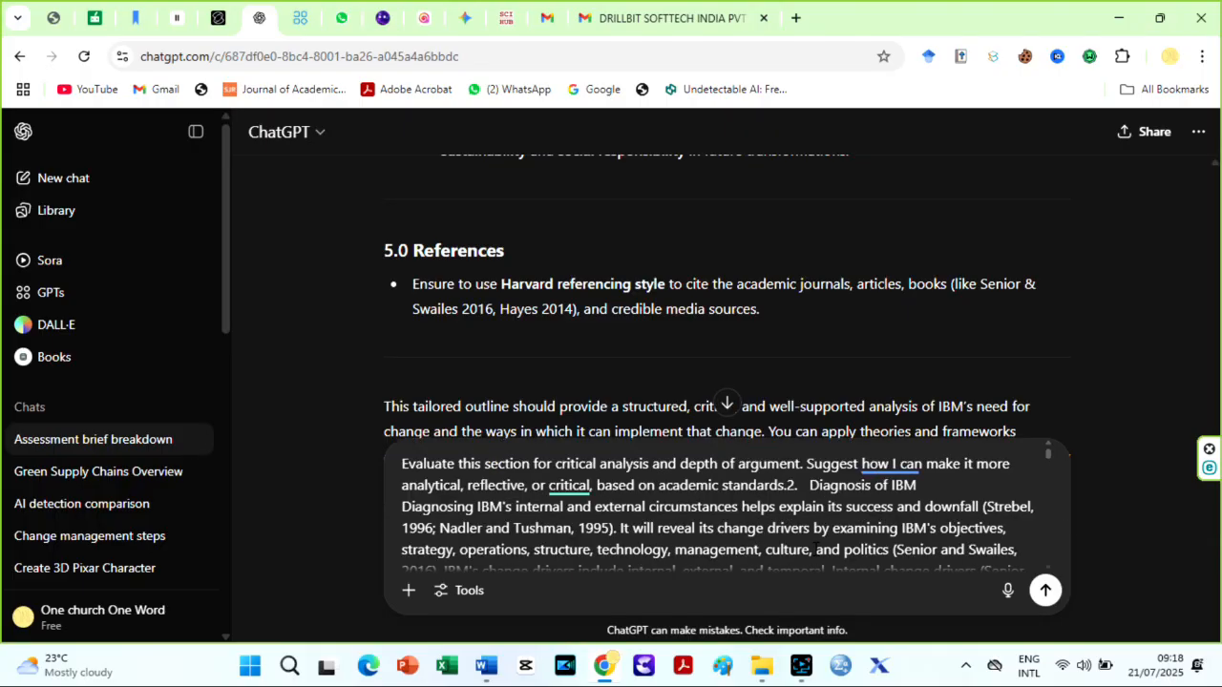
pyautogui.click(1044, 590)
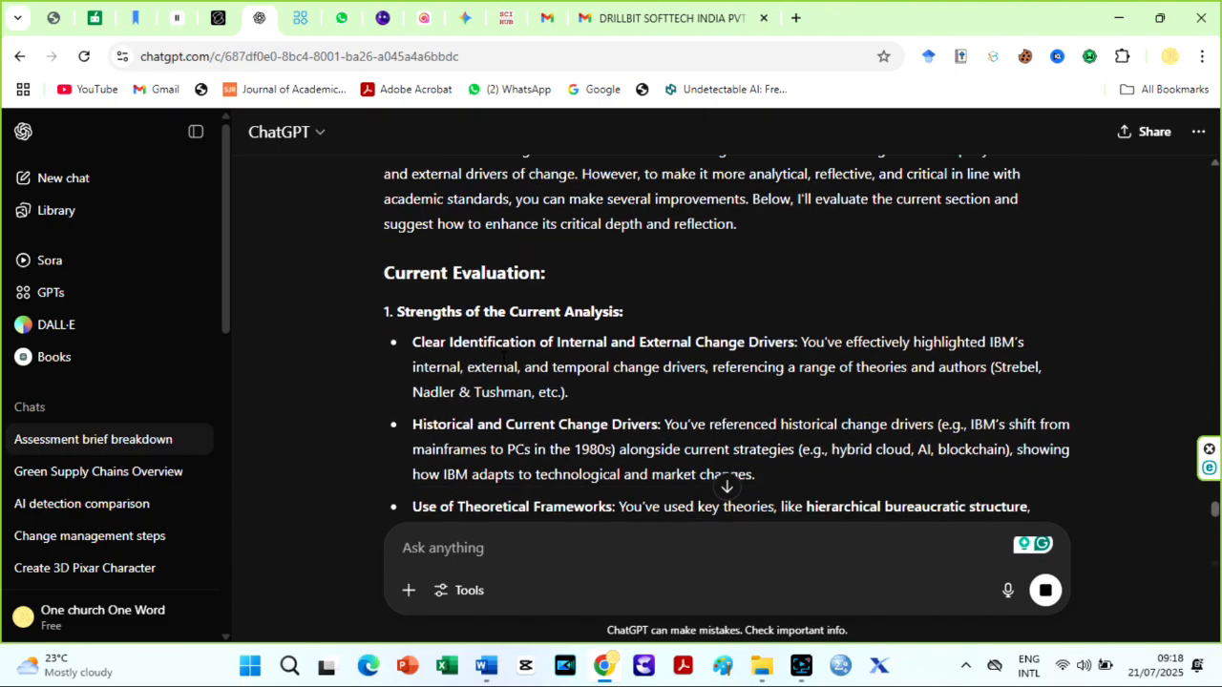
pyautogui.scroll(-3)
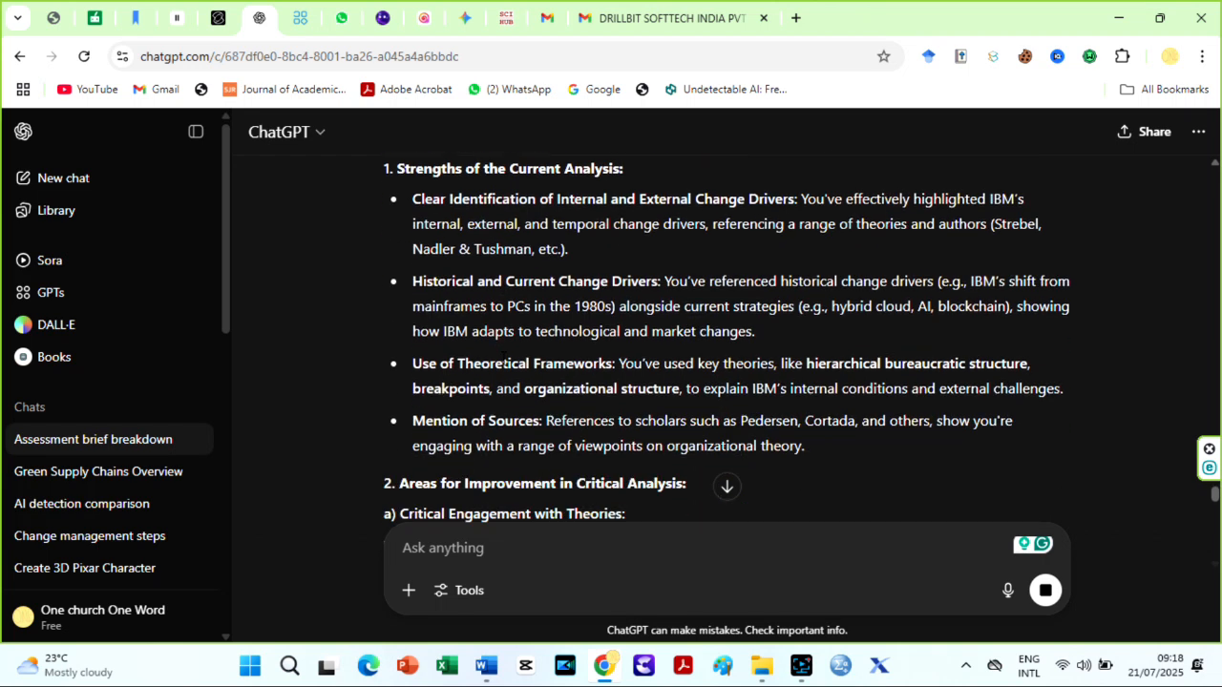
pyautogui.scroll(-3)
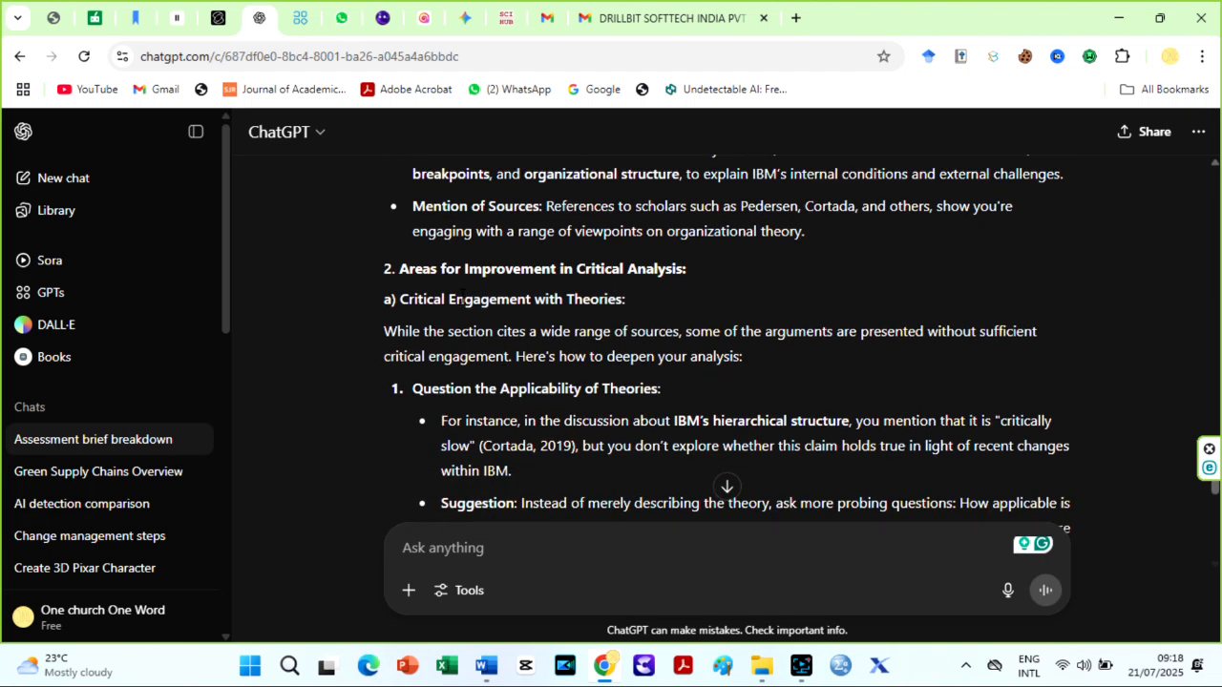
pyautogui.scroll(-3)
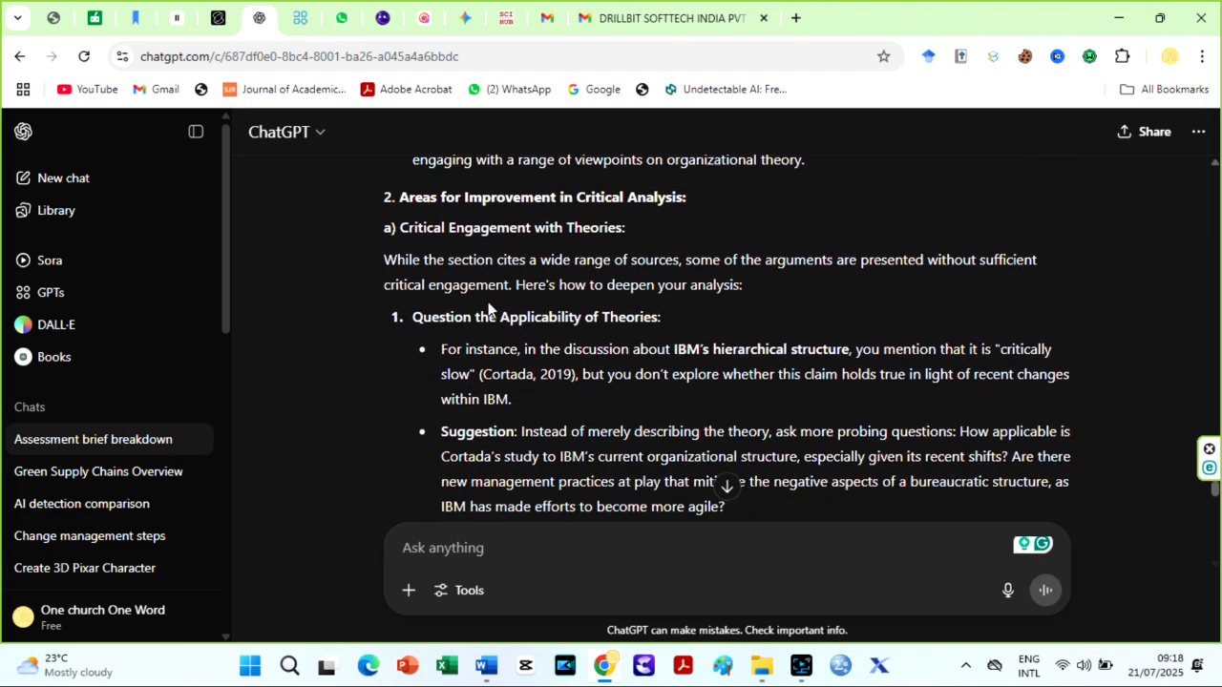
pyautogui.scroll(-3)
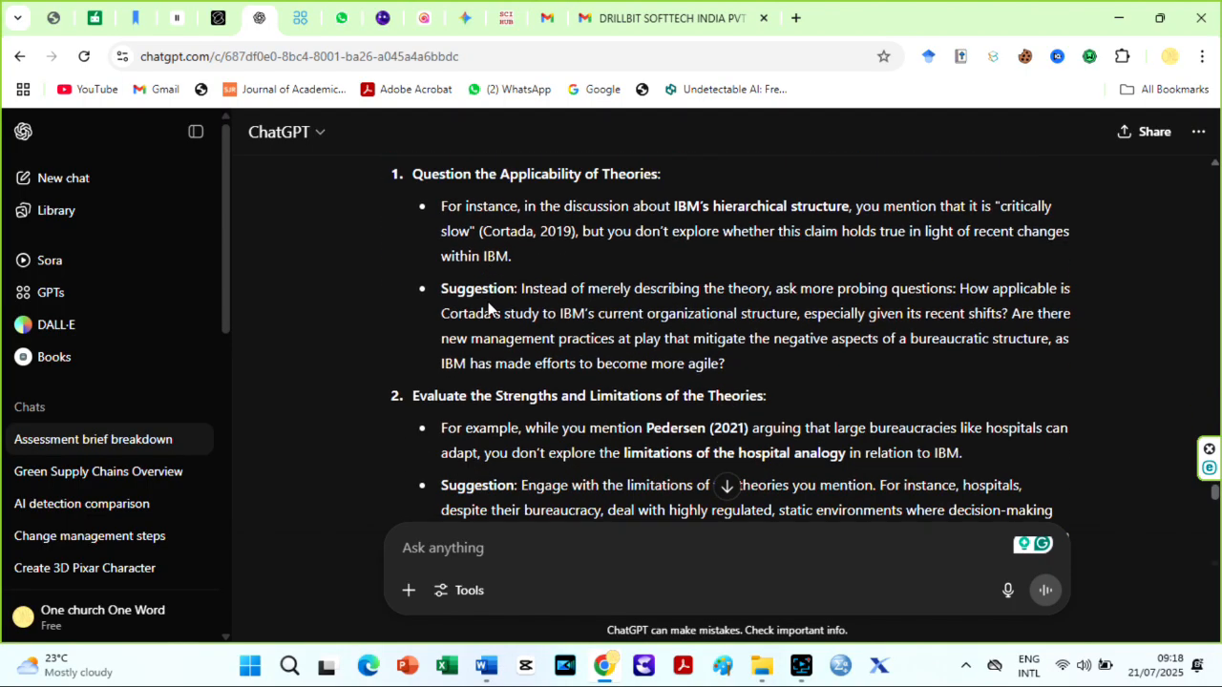
pyautogui.scroll(-3)
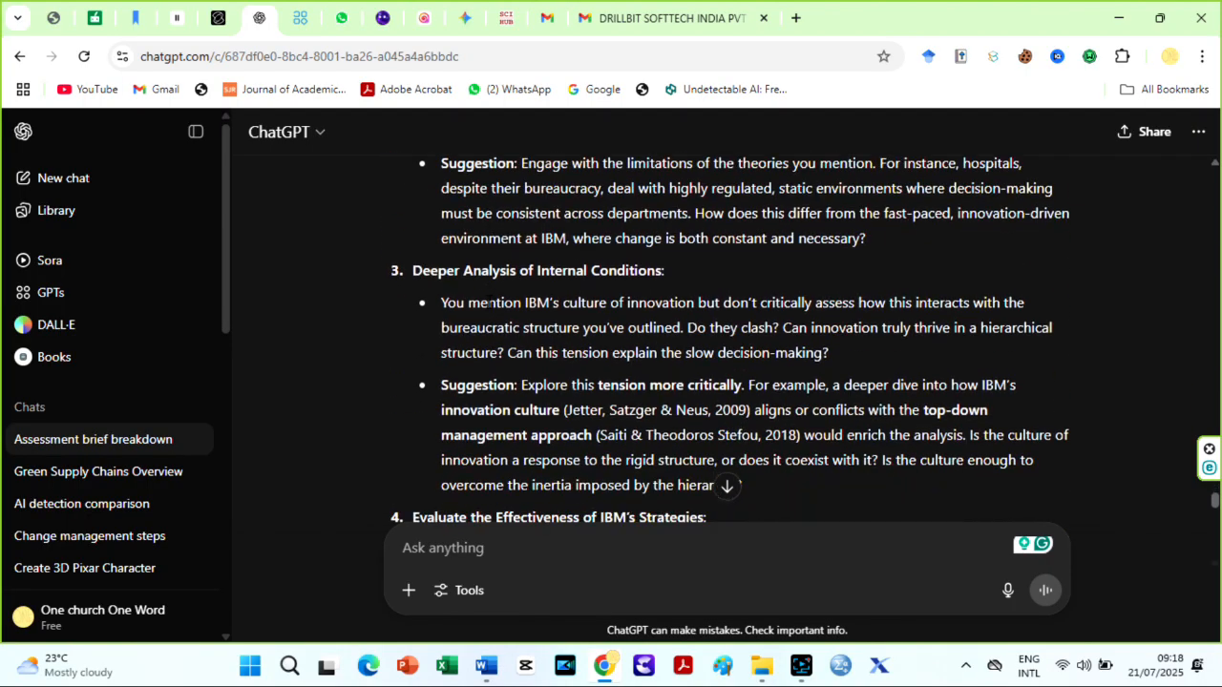
pyautogui.scroll(-3)
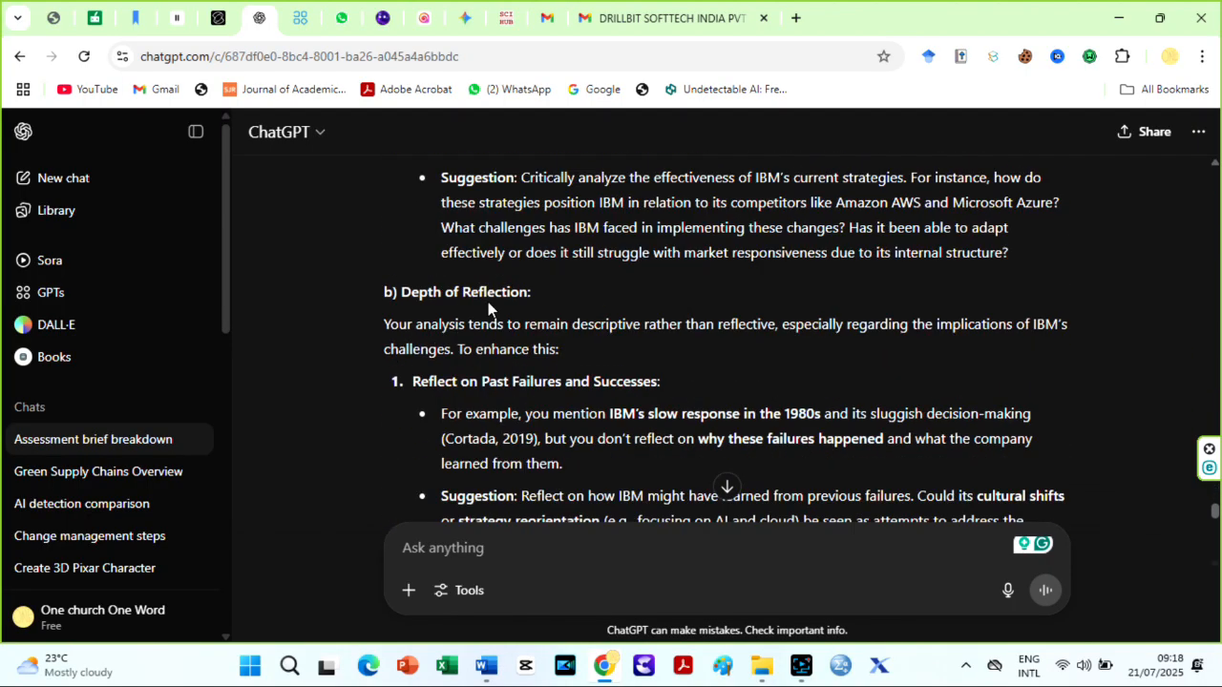
pyautogui.scroll(-3)
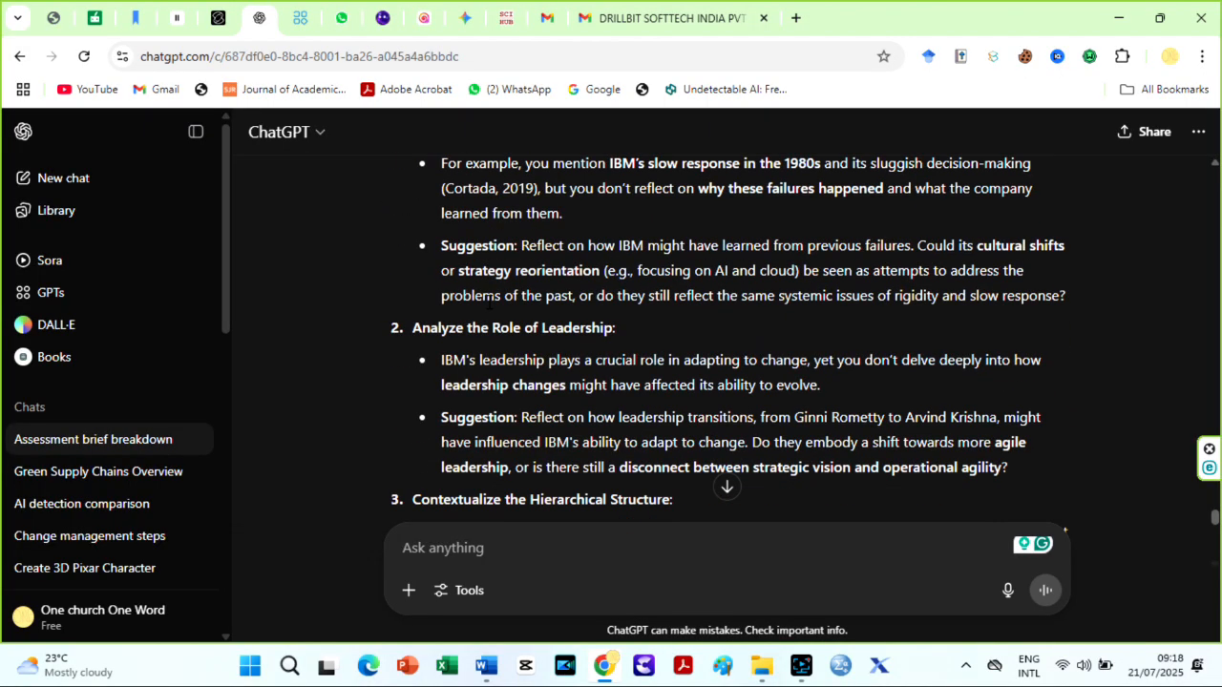
pyautogui.scroll(-3)
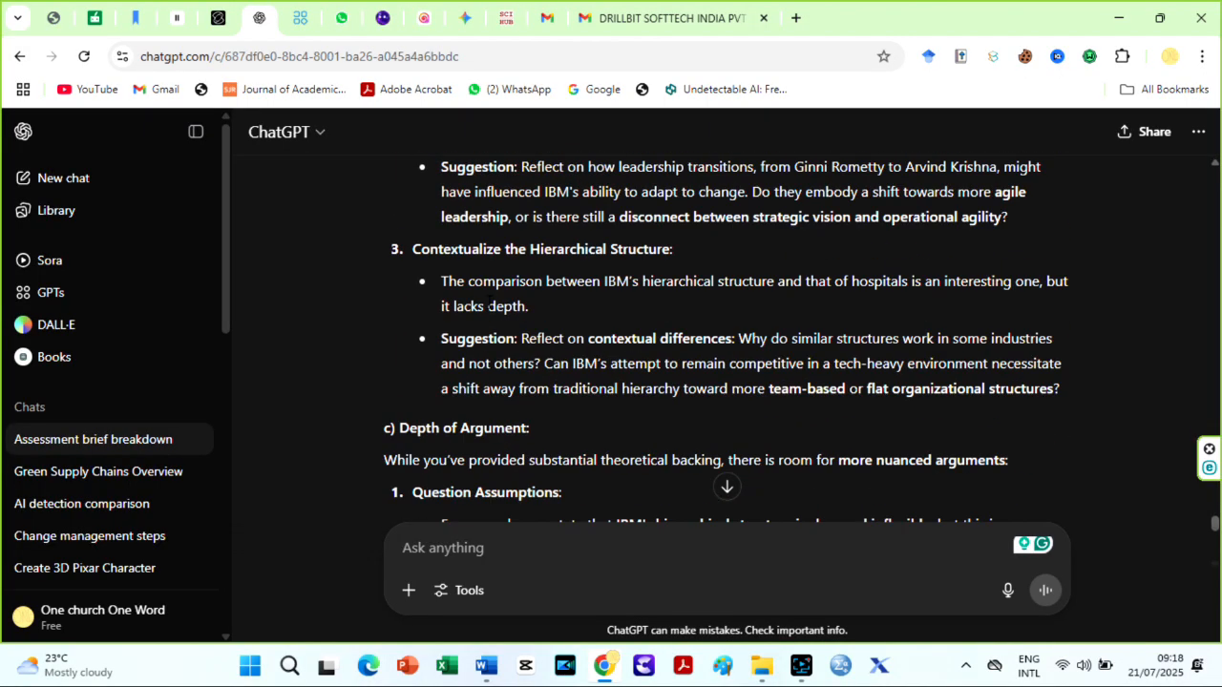
pyautogui.scroll(-3)
pyautogui.write('can you rewrite that section to')
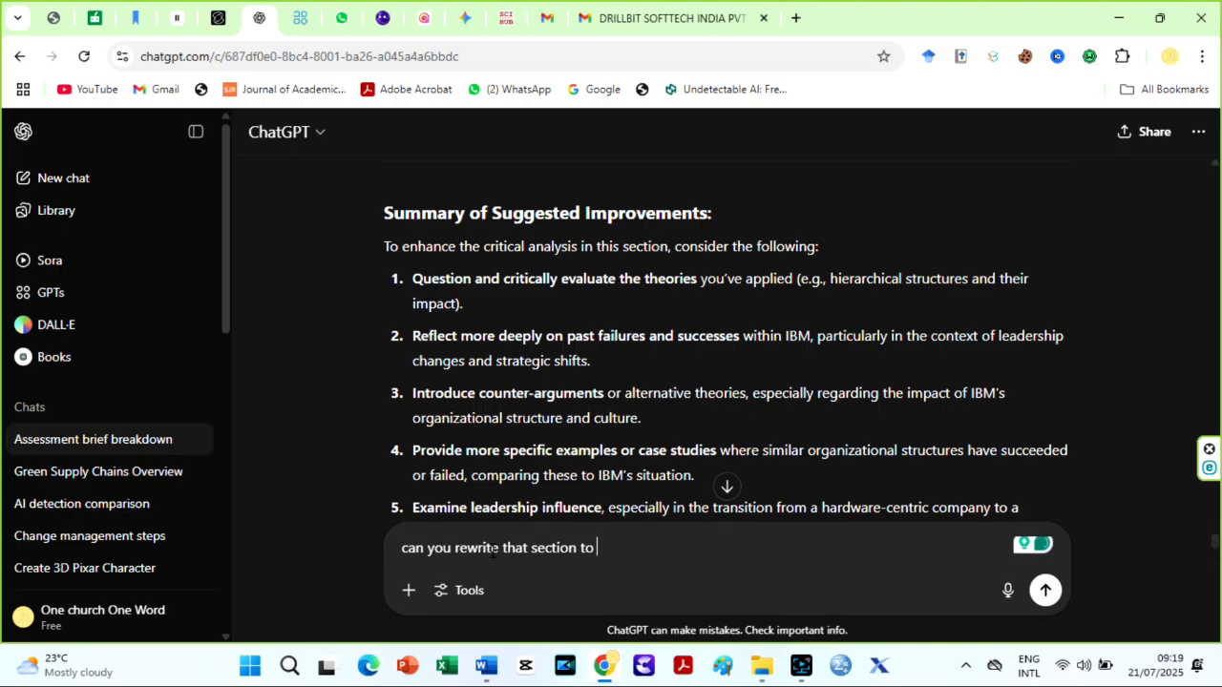
# Step: Ask ChatGPT to fix its concerns and improve the Diagnosis of IBM section
pyautogui.write('fix your')
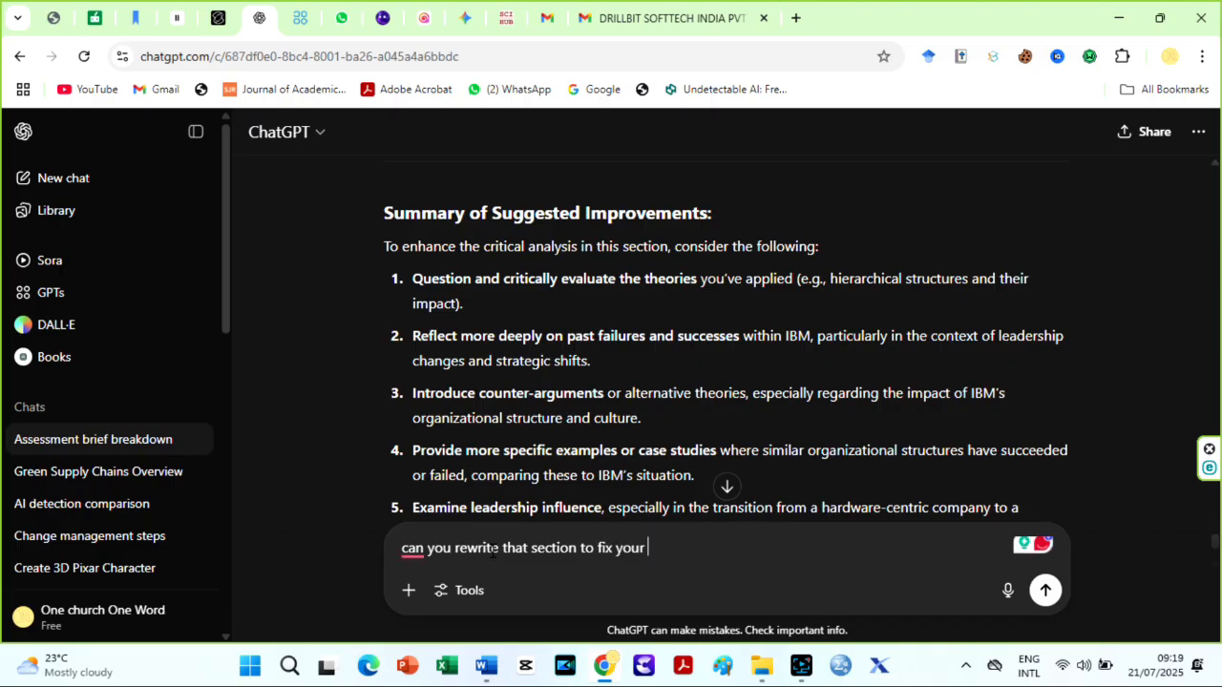
pyautogui.write('concerns and improve that s')
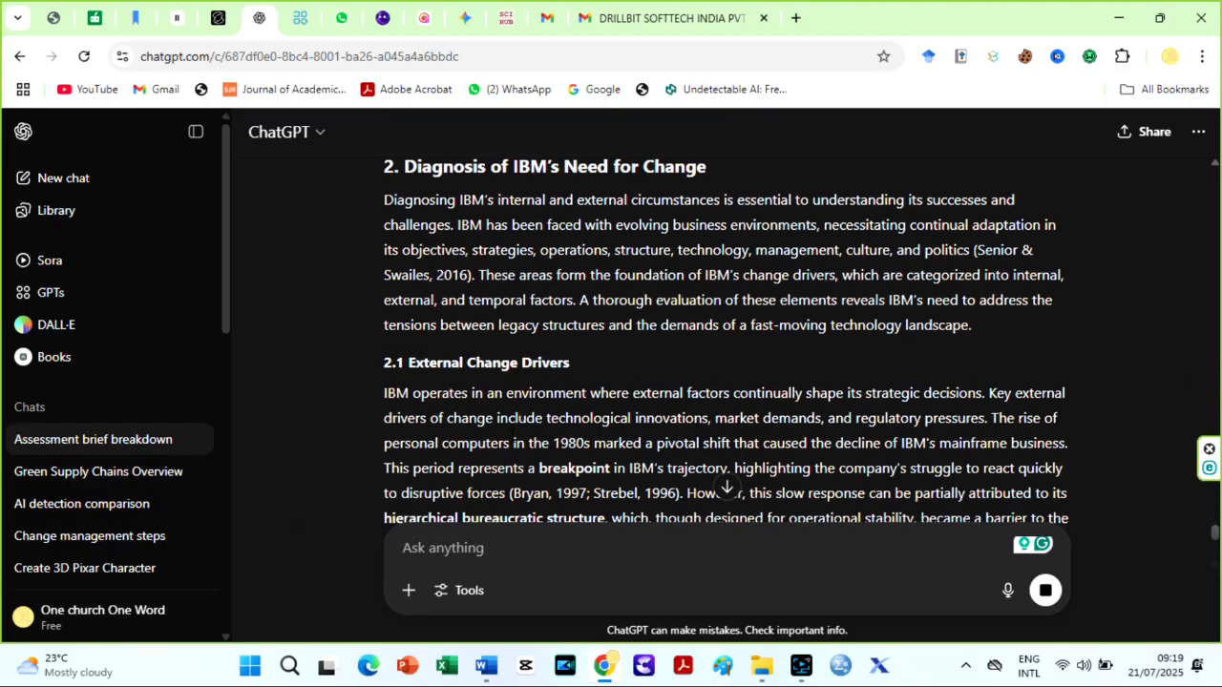
pyautogui.scroll(-3)
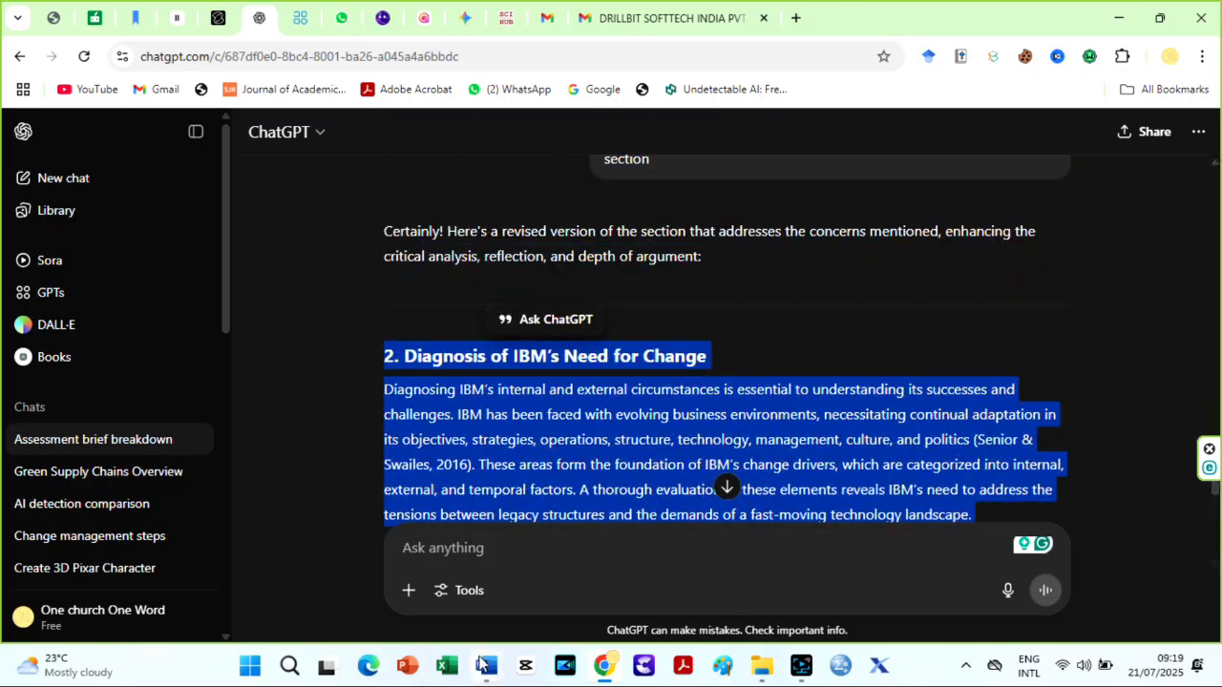
pyautogui.click(485, 665)
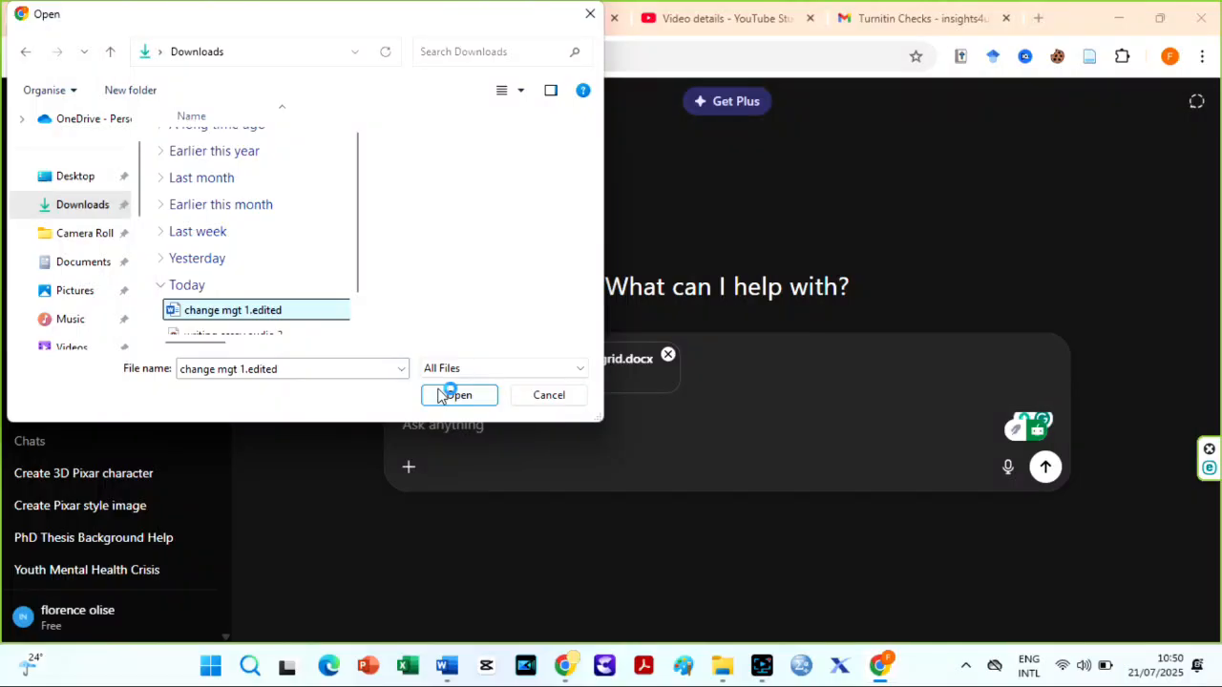
# Step: Attach 'change mgt 1.edited' and type a rubric prompt asking how well analysis performs
pyautogui.click(458, 396)
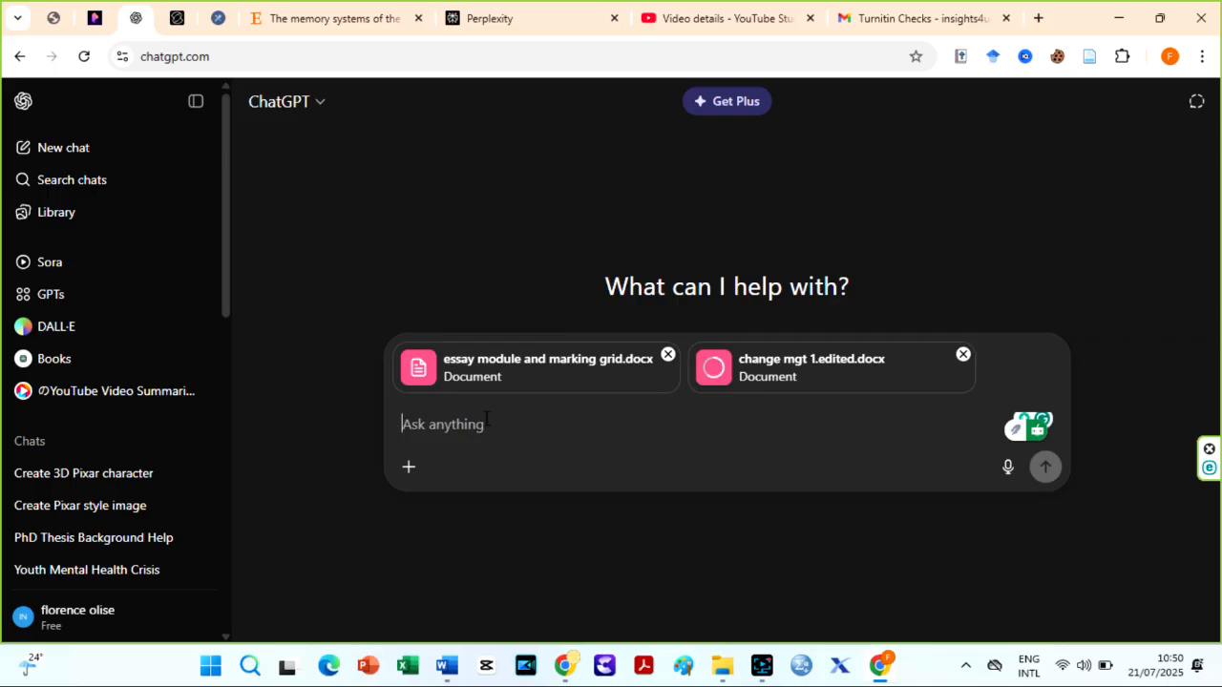
pyautogui.write('Based on this marking rubric and this essay section, how well am I performing on analysis and application? Give me a rating out of 10 and suggestions to improve')
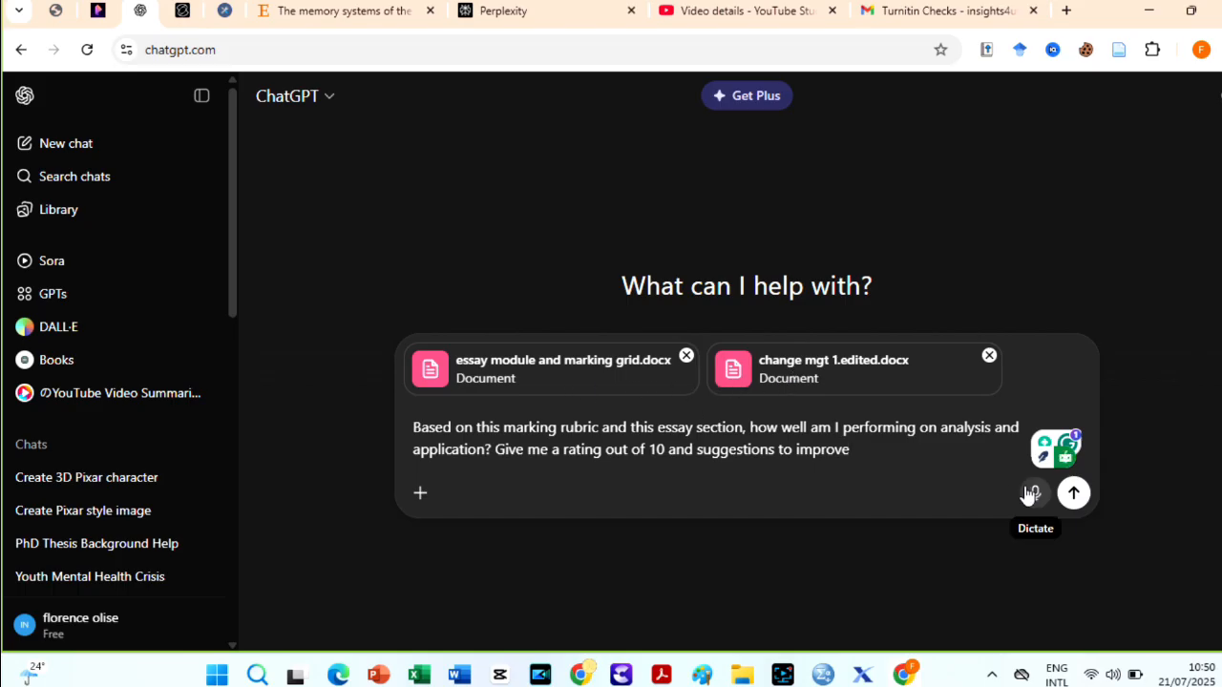
# Step: Send the rubric rating request and review the analysis 8/10, application 7.5/10 scores
pyautogui.click(1073, 493)
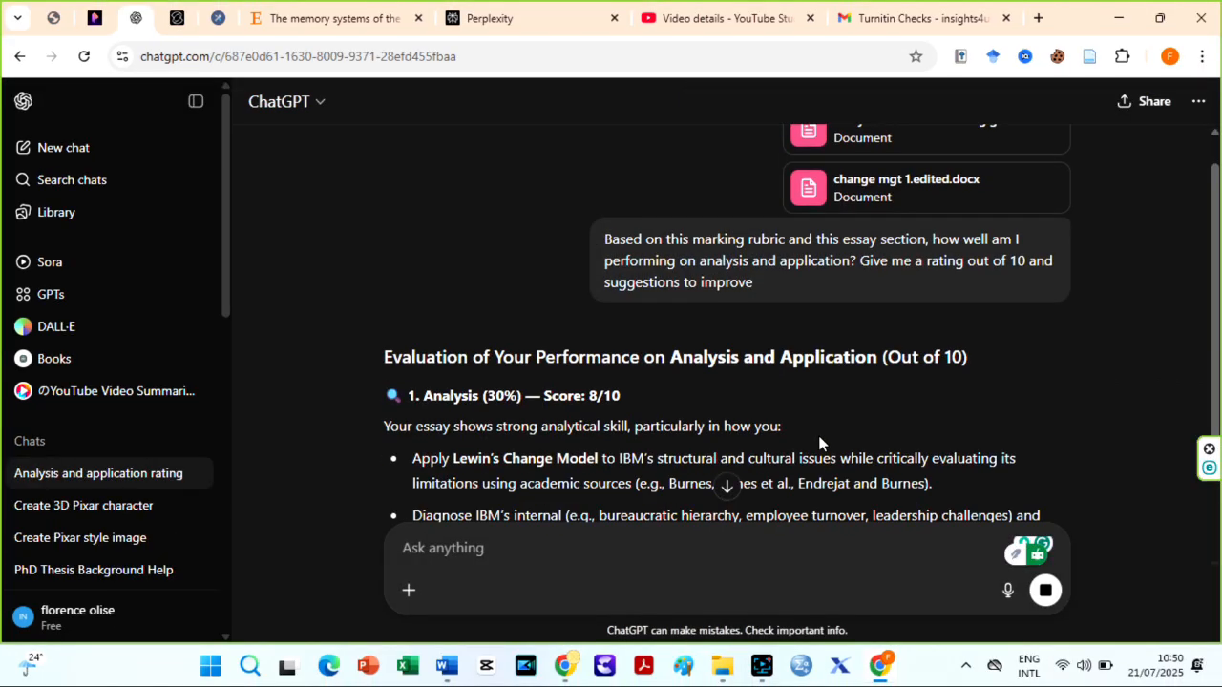
pyautogui.scroll(-3)
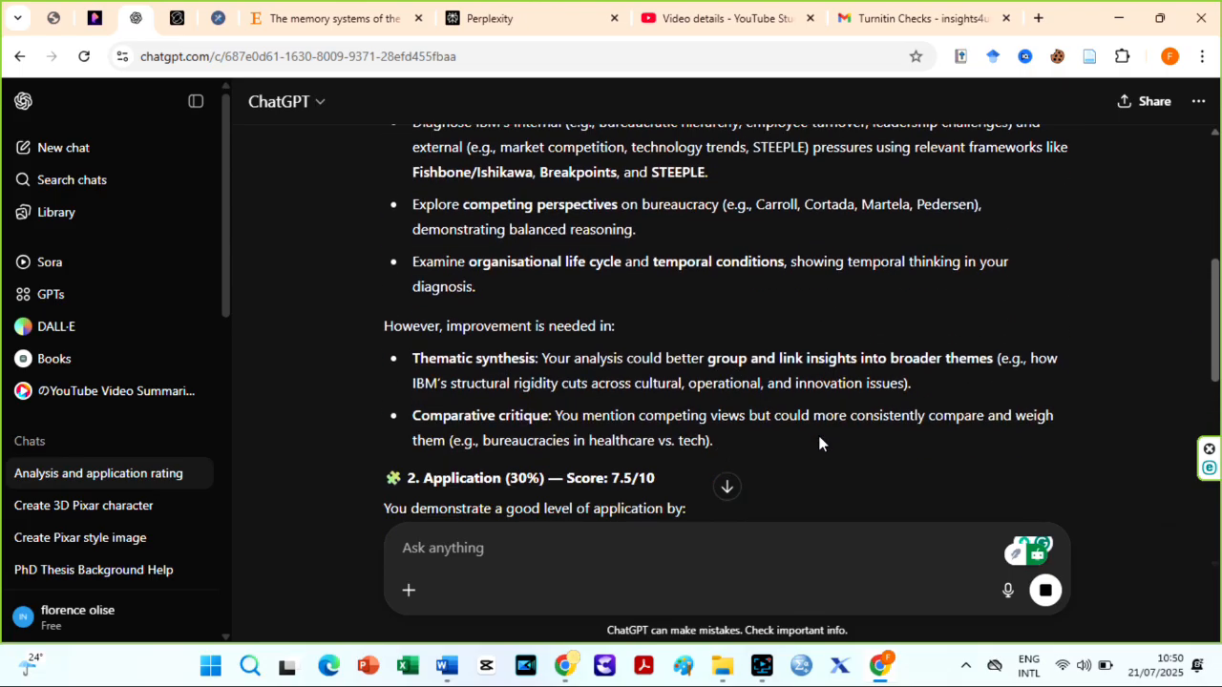
pyautogui.scroll(-3)
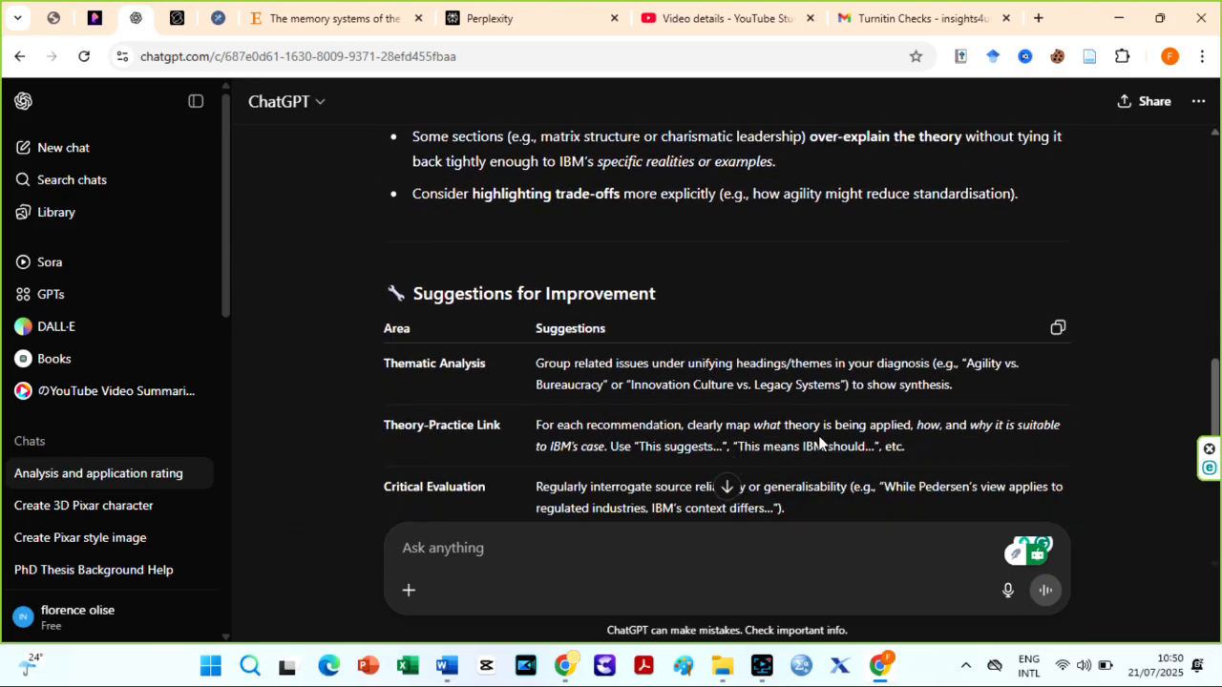
pyautogui.scroll(-3)
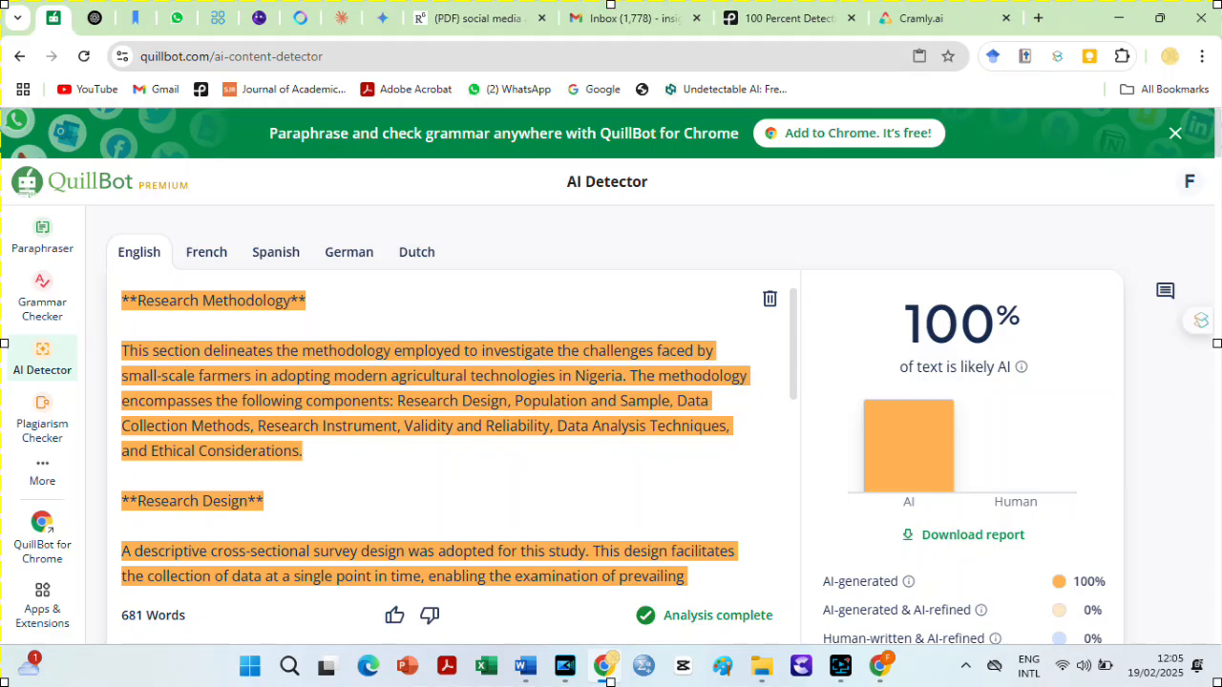
# Step: Show the QuillBot AI Detector result flagging the methodology text as 100% AI
pyautogui.click(485, 666)
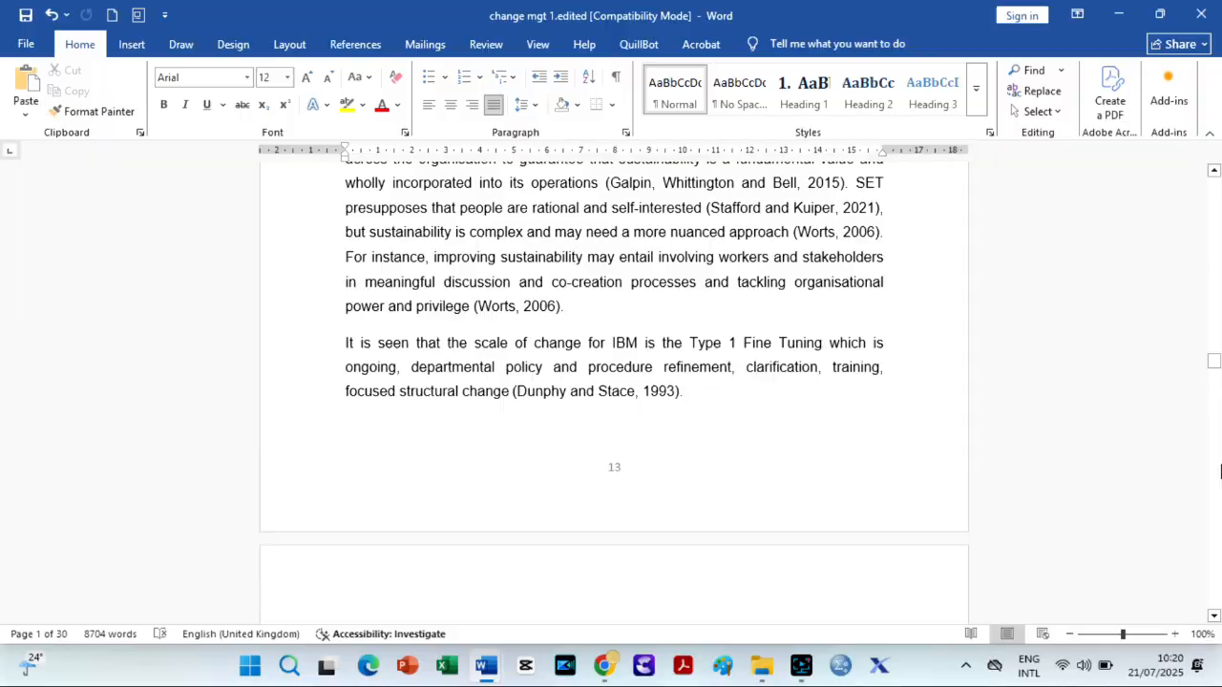
# Step: Scroll the Word essay to section 4.3, People management practices and trait theory
pyautogui.scroll(-3)
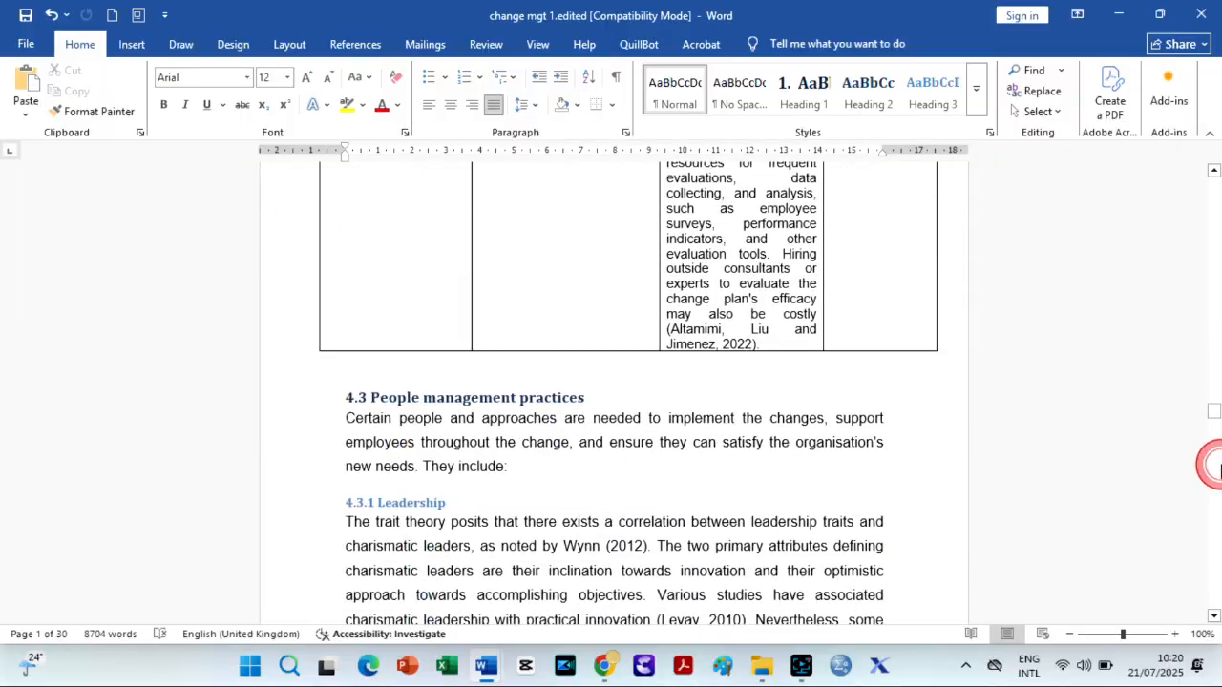